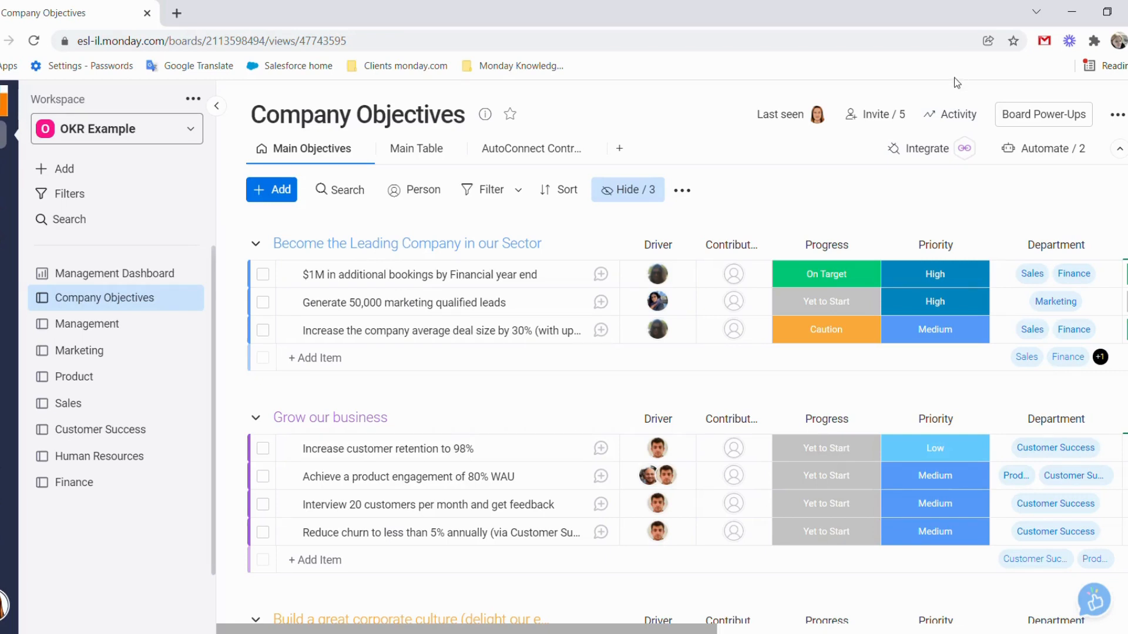
mouse_move(890, 155)
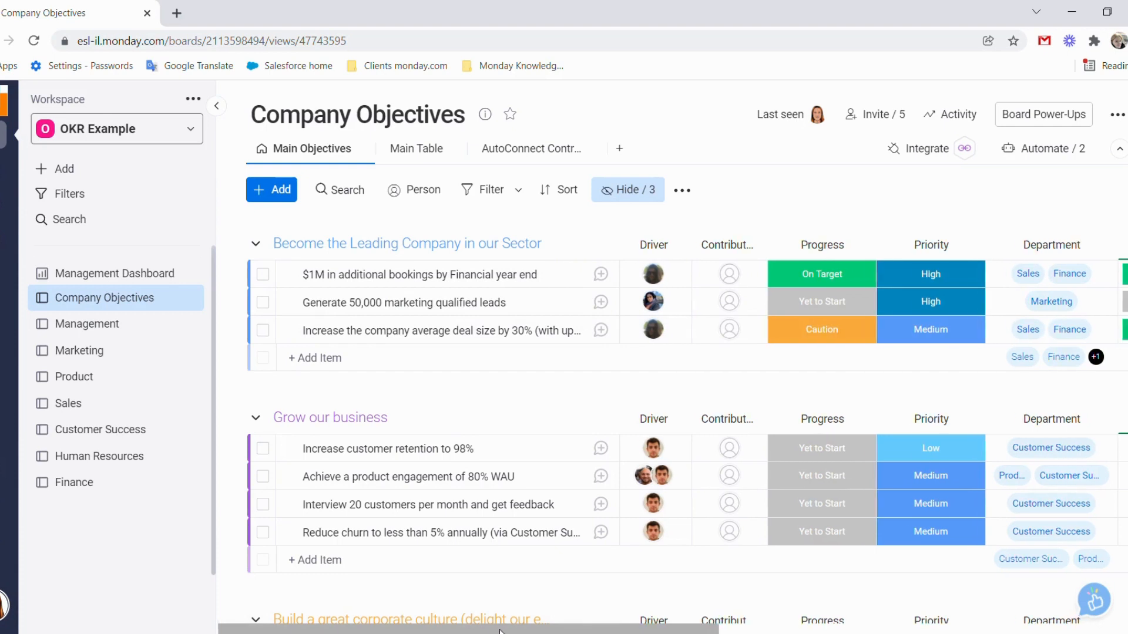
Review the $1M bookings result's progress and priority options while moving right toward Dep. Status.
scroll("right", 3)
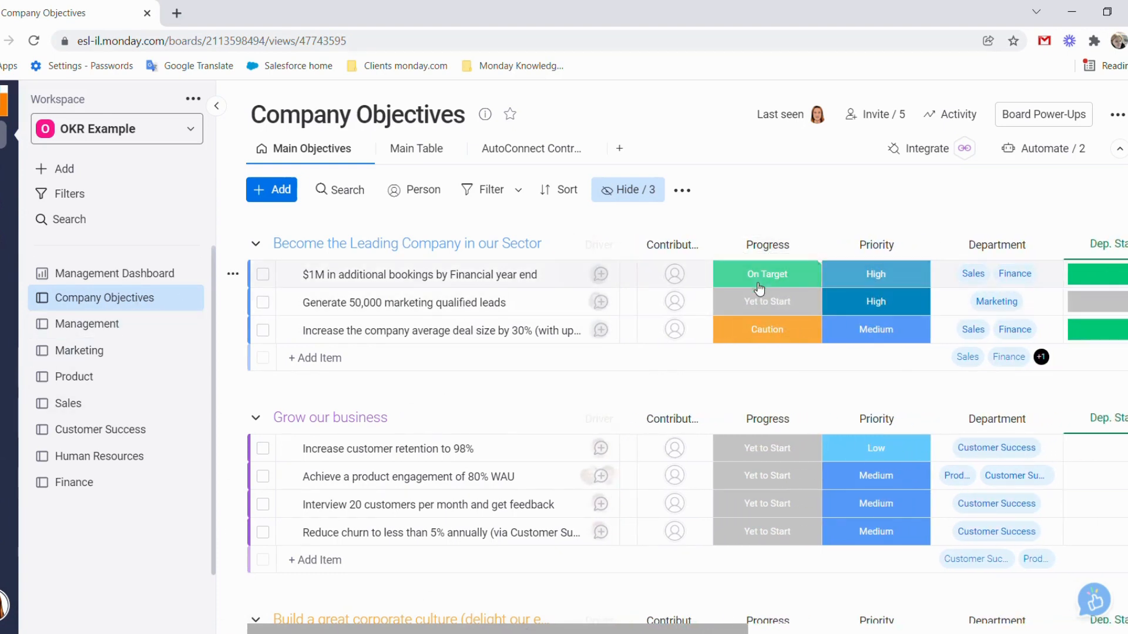
left_click(766, 274)
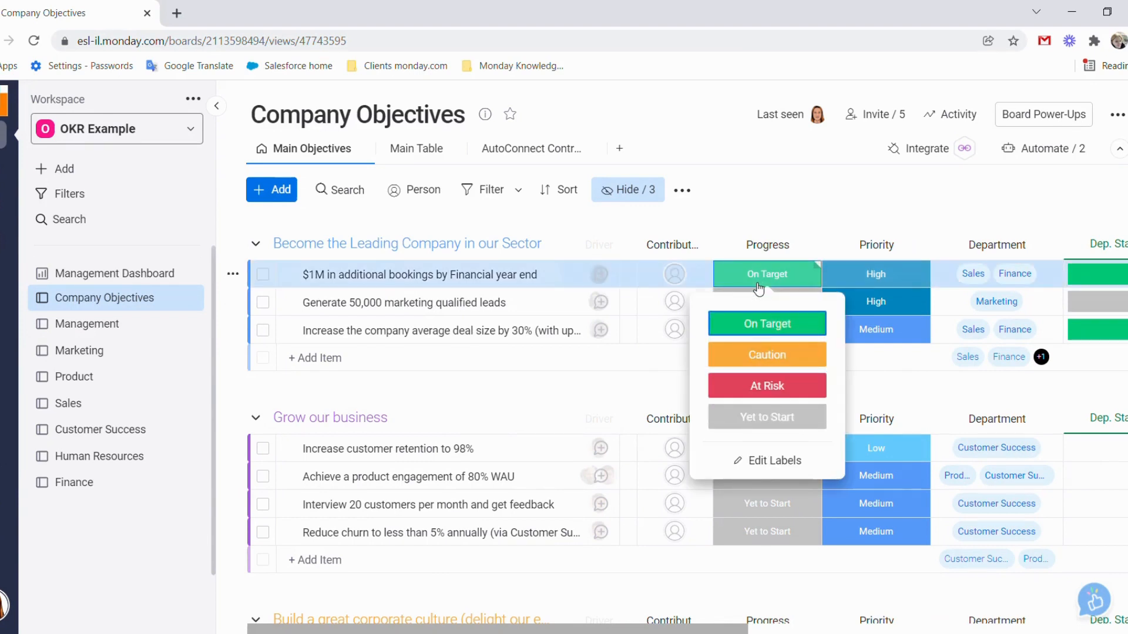
left_click(876, 274)
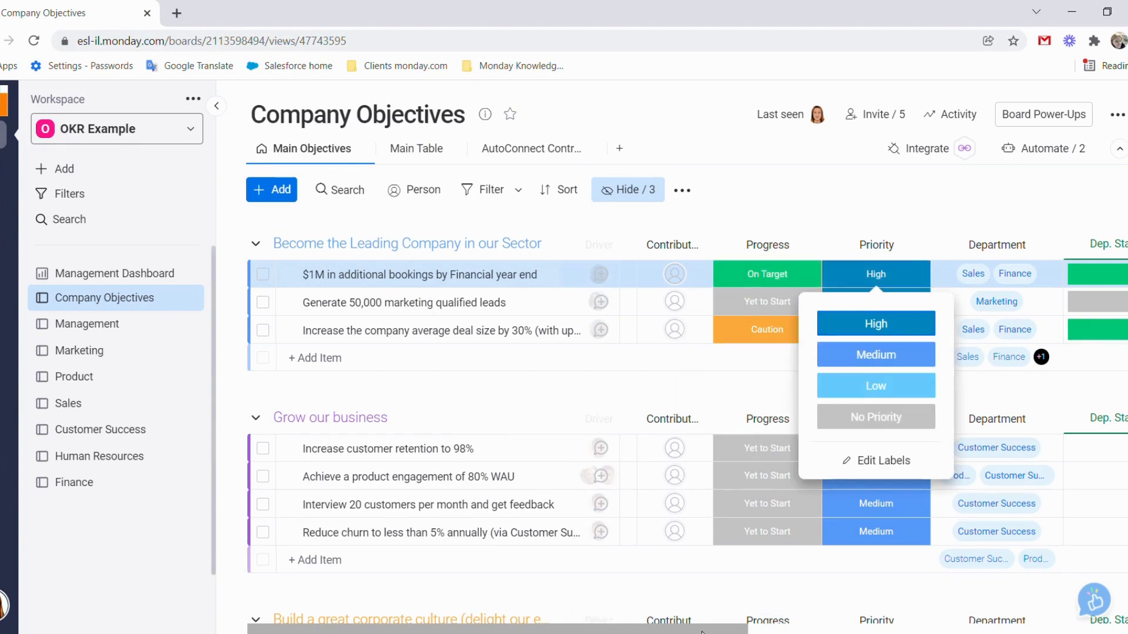
scroll("right", 3)
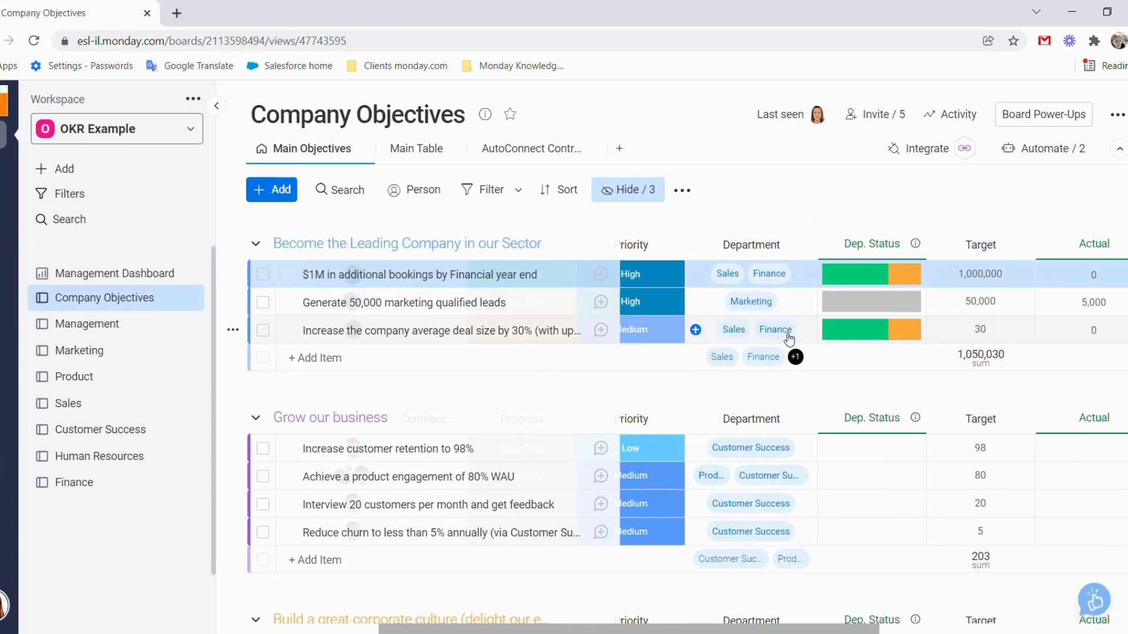
mouse_move(787, 346)
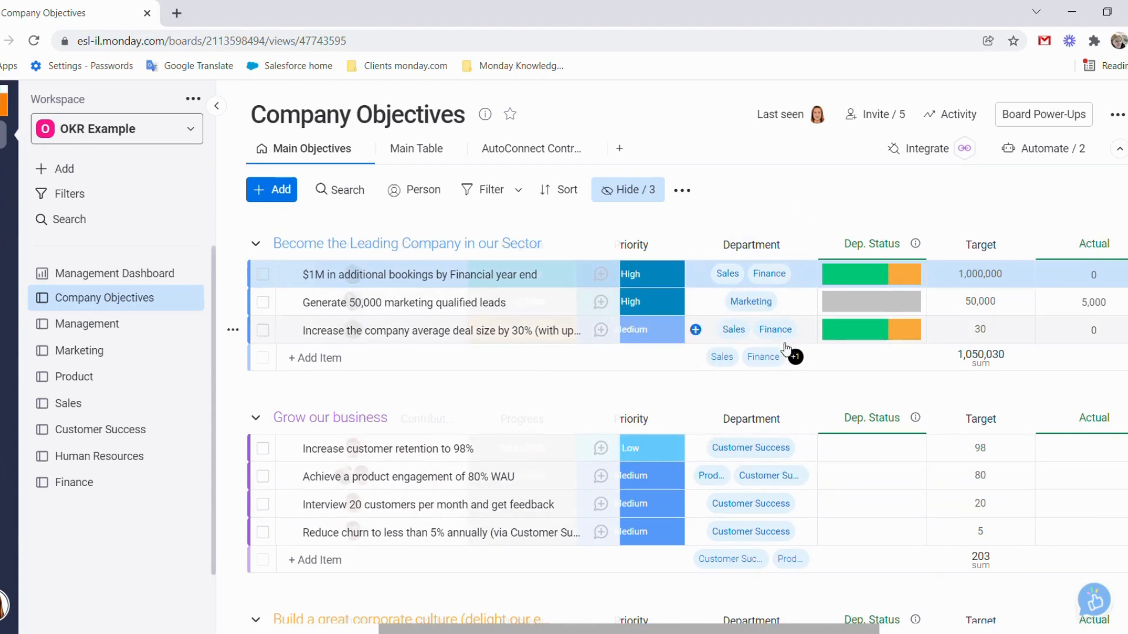
mouse_move(748, 369)
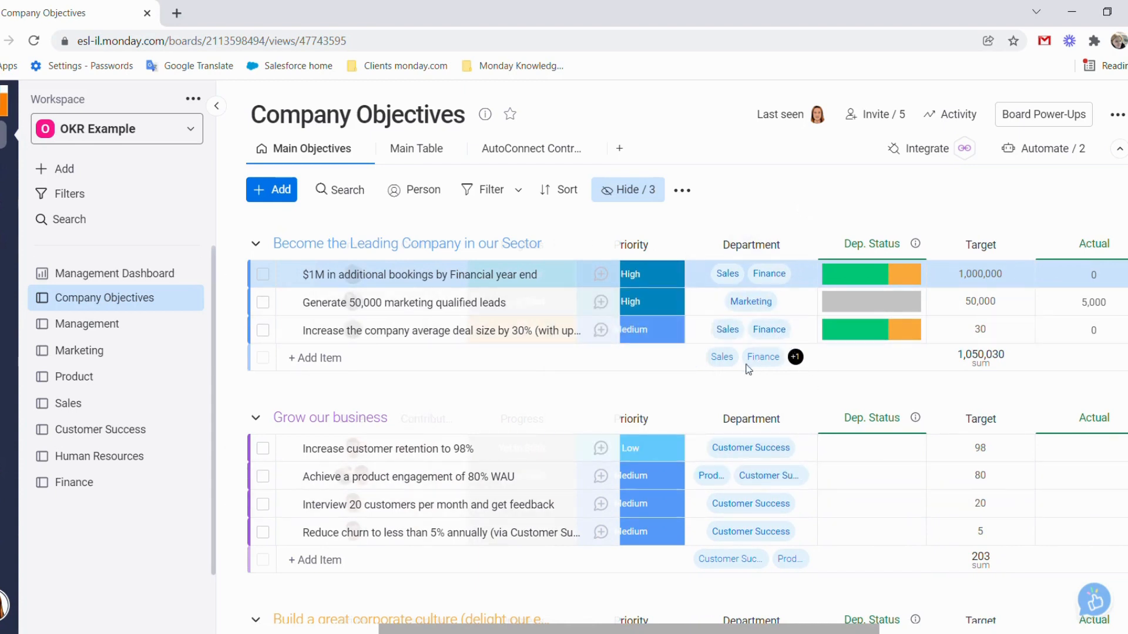
mouse_move(808, 495)
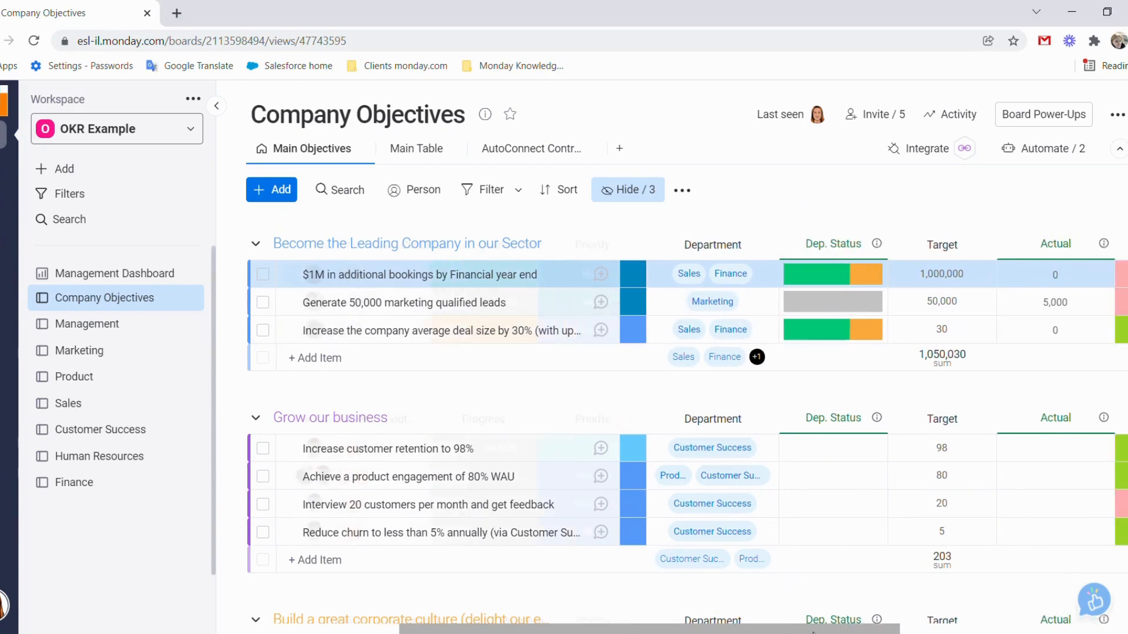
Break out the Caution part of the $1M bookings result's Dep. Status, listing the weekly catch-up meetings item.
scroll("right", 3)
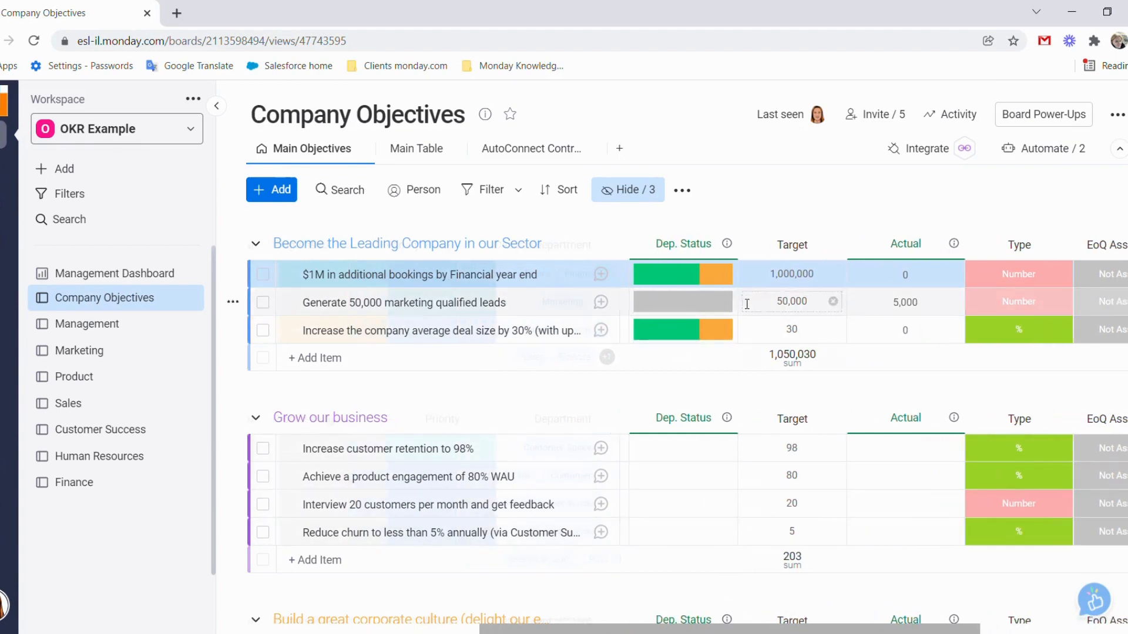
left_click(706, 378)
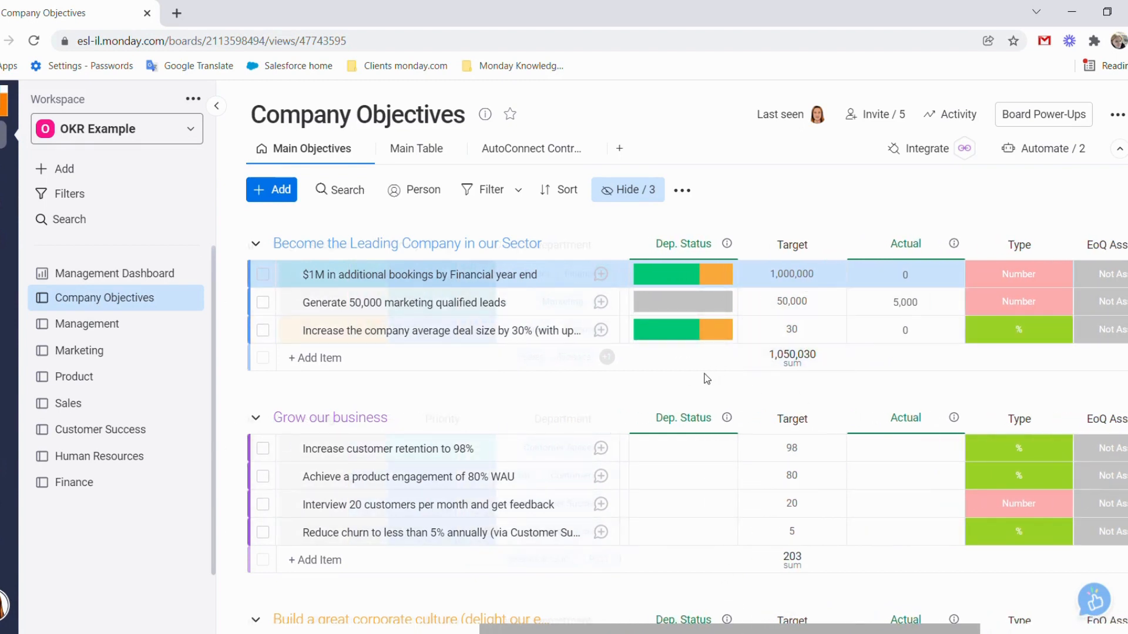
mouse_move(670, 275)
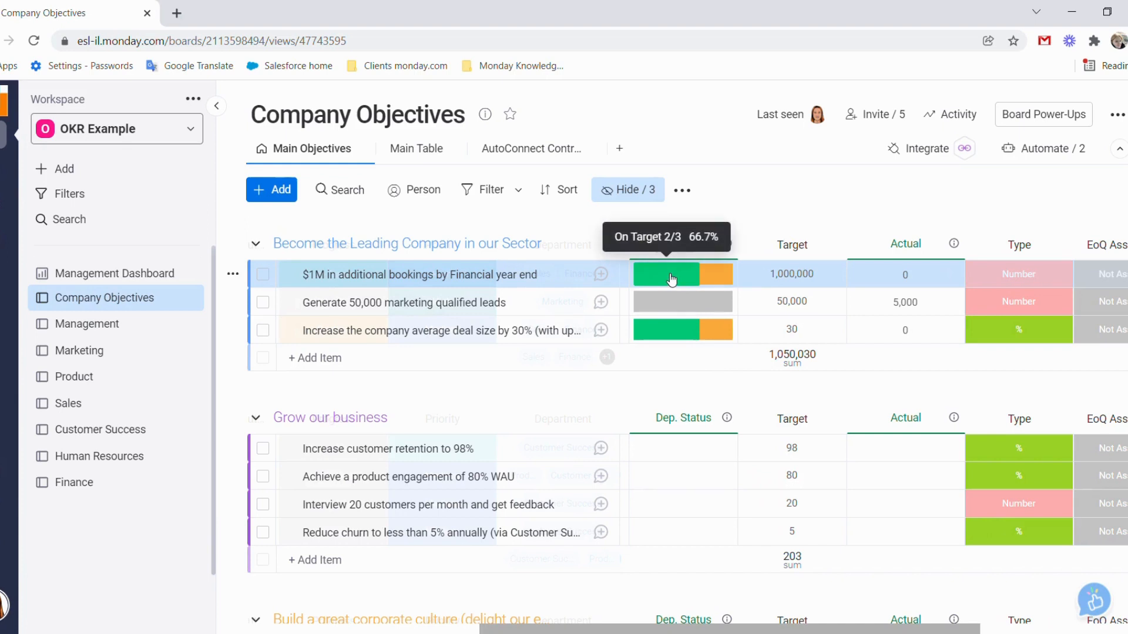
mouse_move(717, 283)
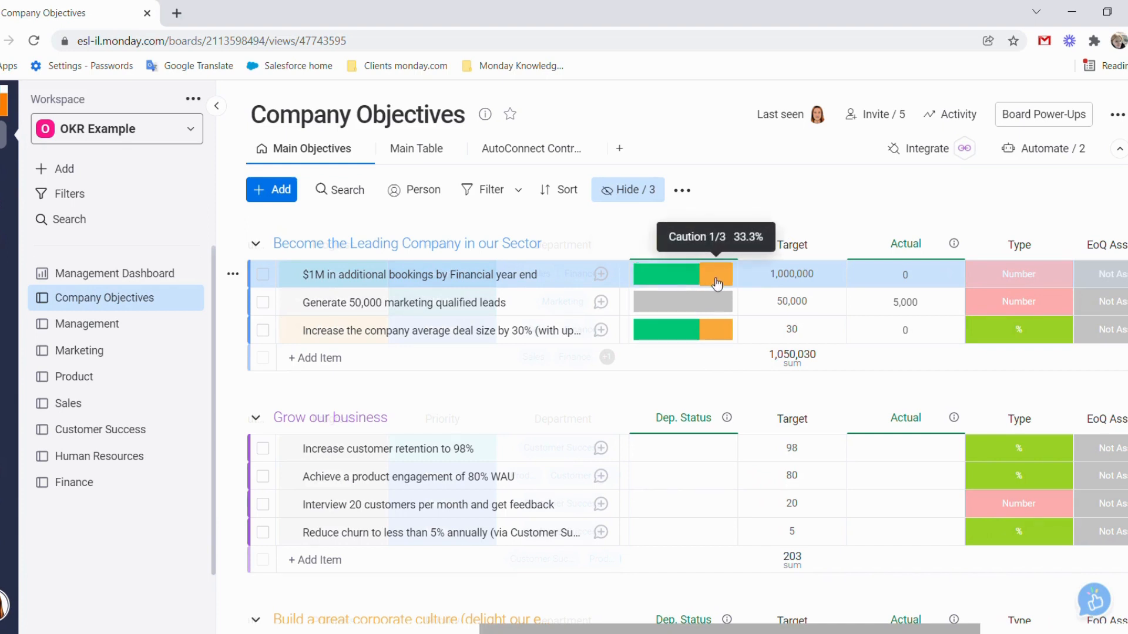
left_click(715, 273)
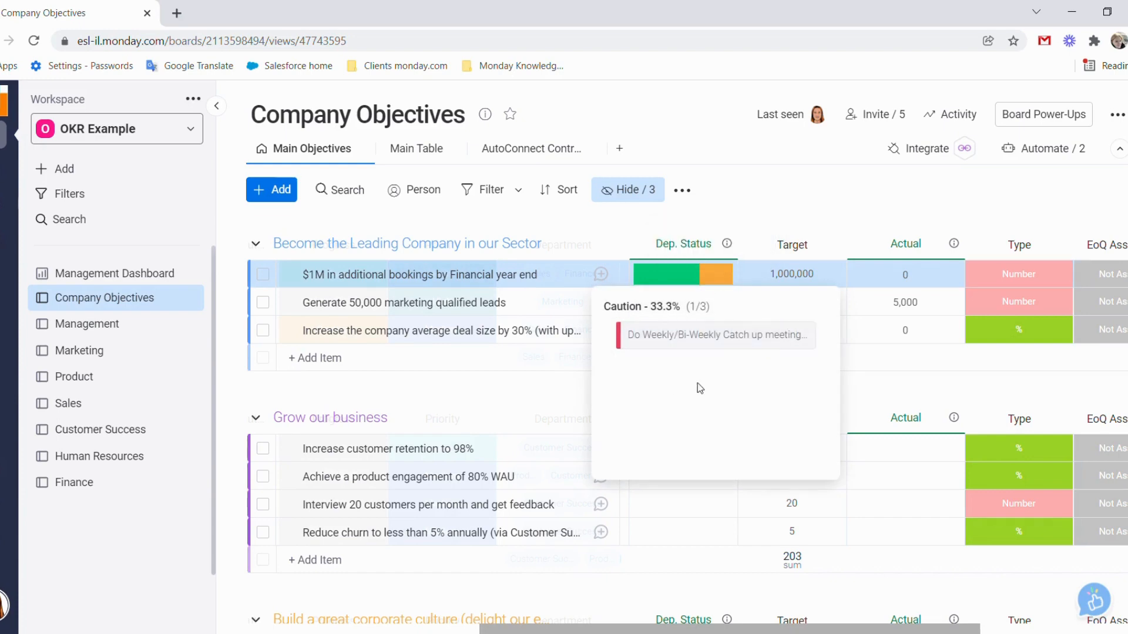
mouse_move(724, 345)
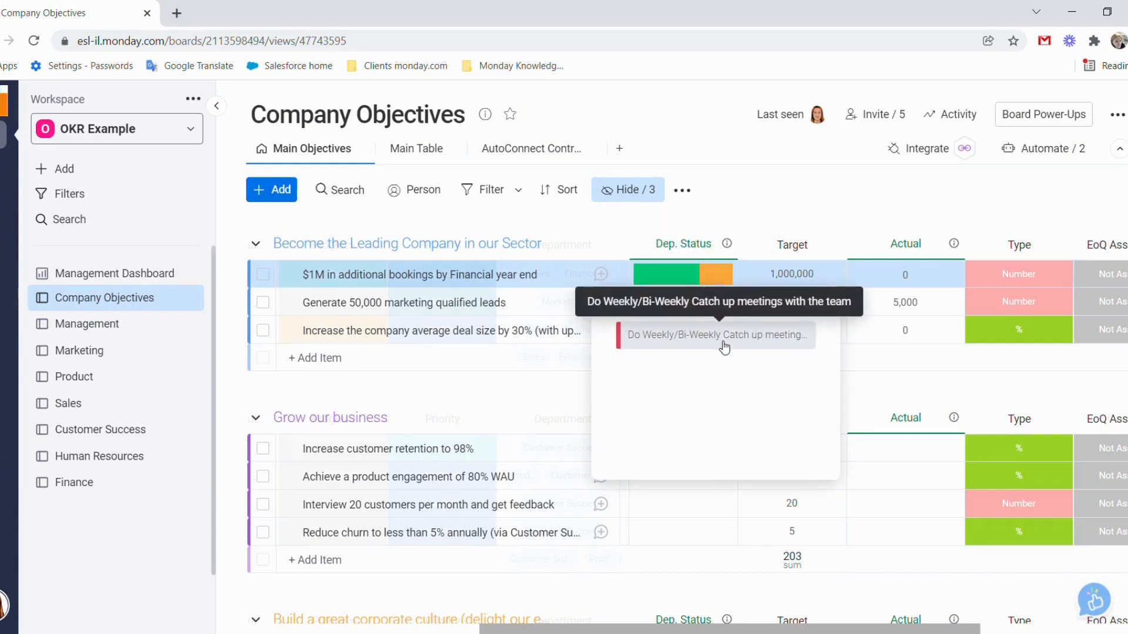
left_click(724, 335)
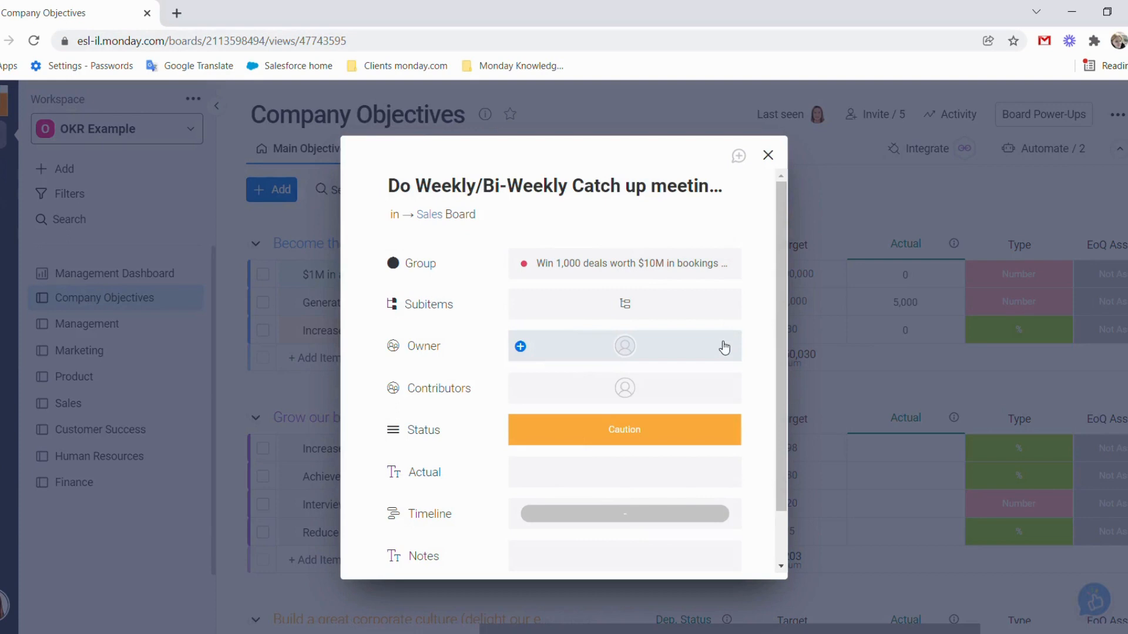
scroll("down", 3)
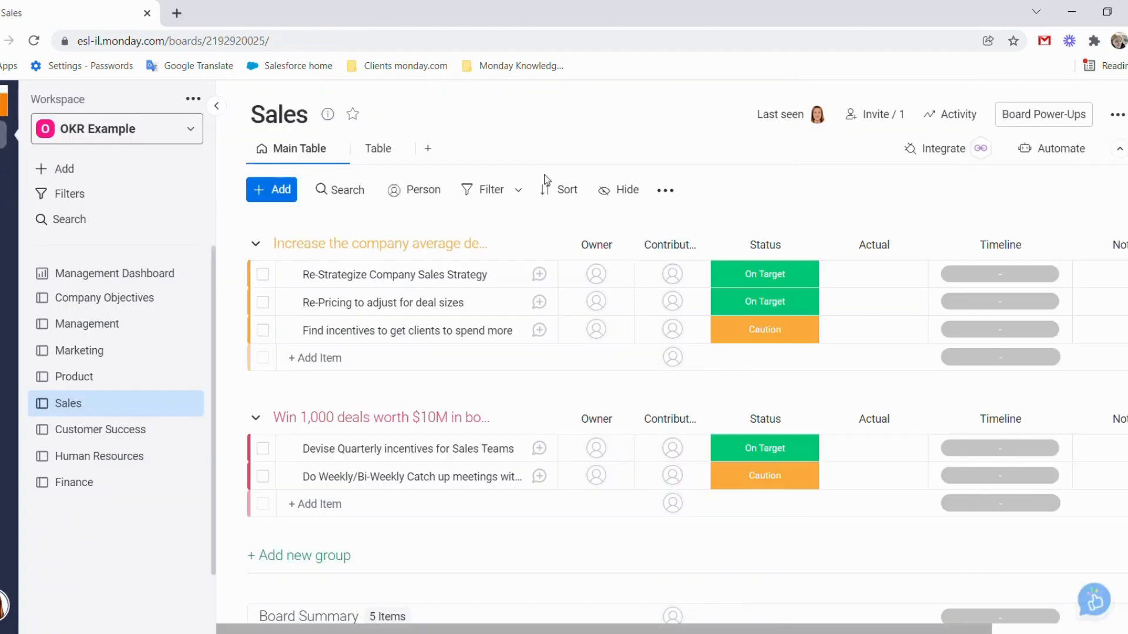
left_click(105, 298)
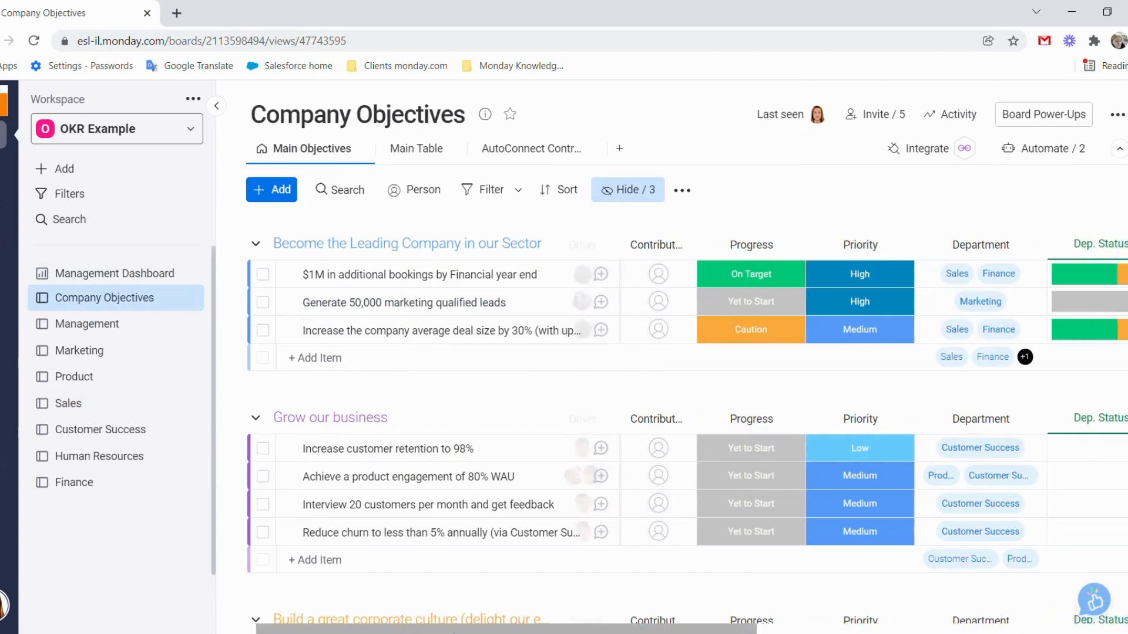
scroll("right", 3)
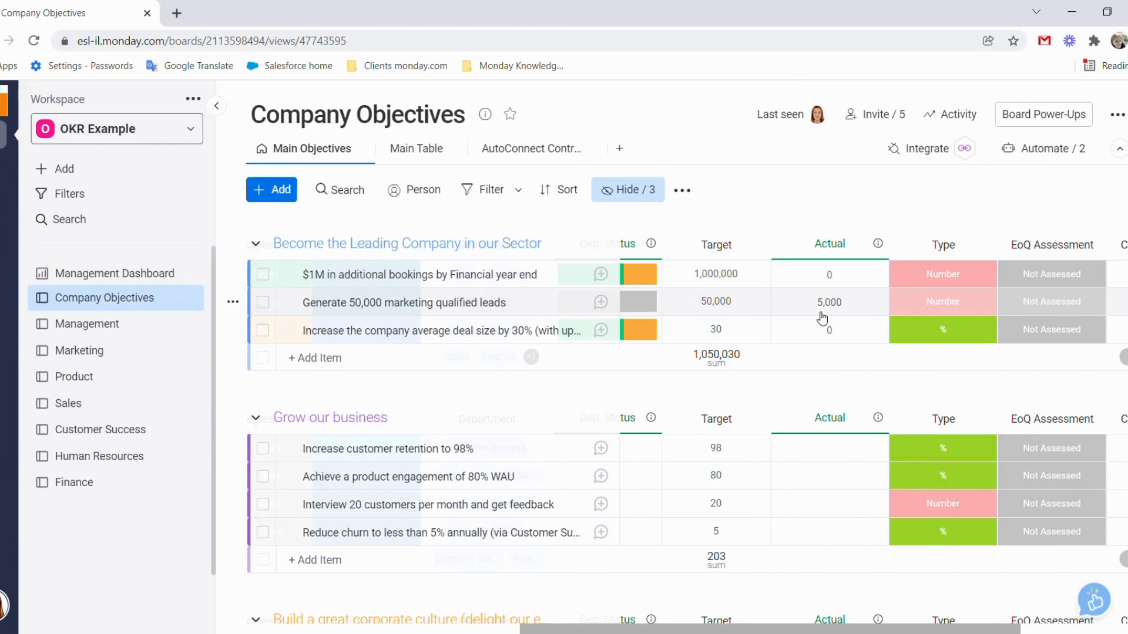
scroll("right", 3)
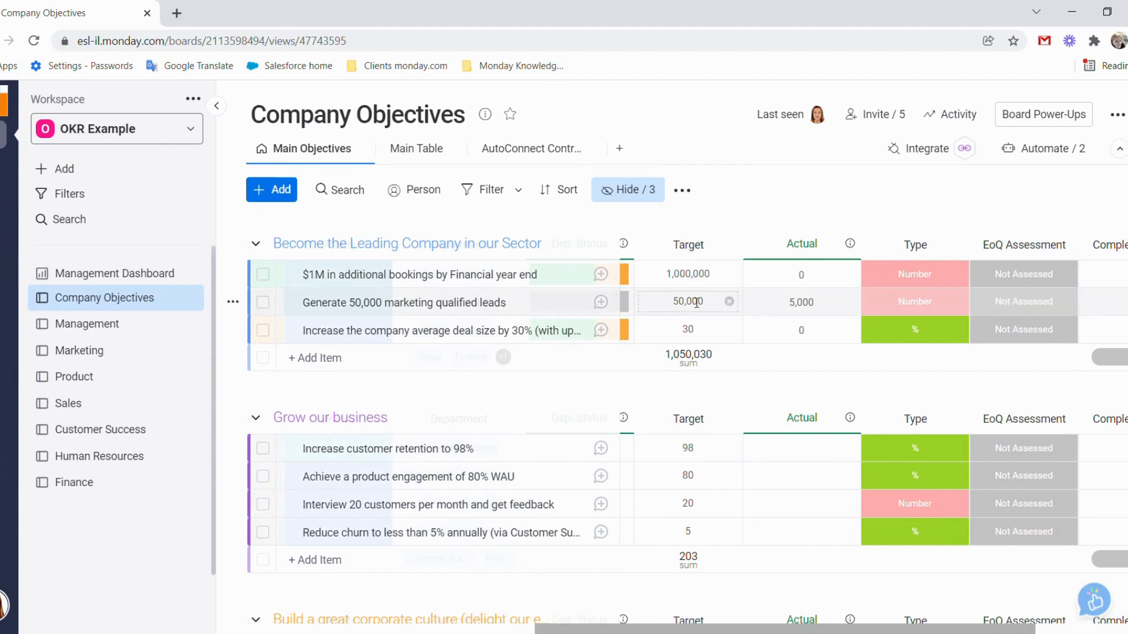
left_click(914, 274)
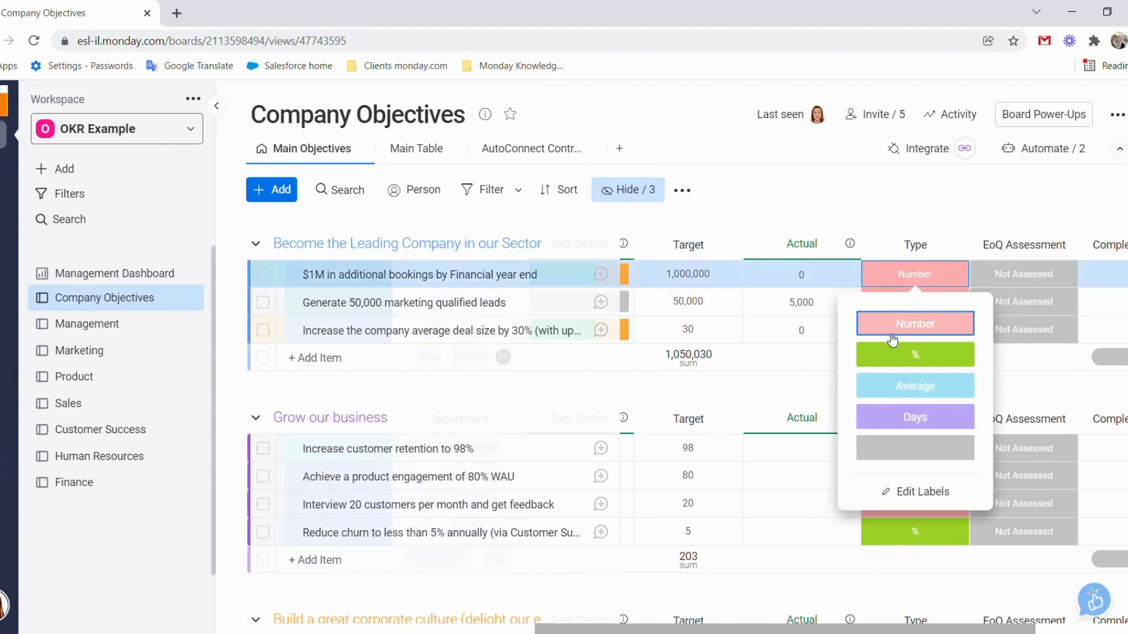
mouse_move(883, 402)
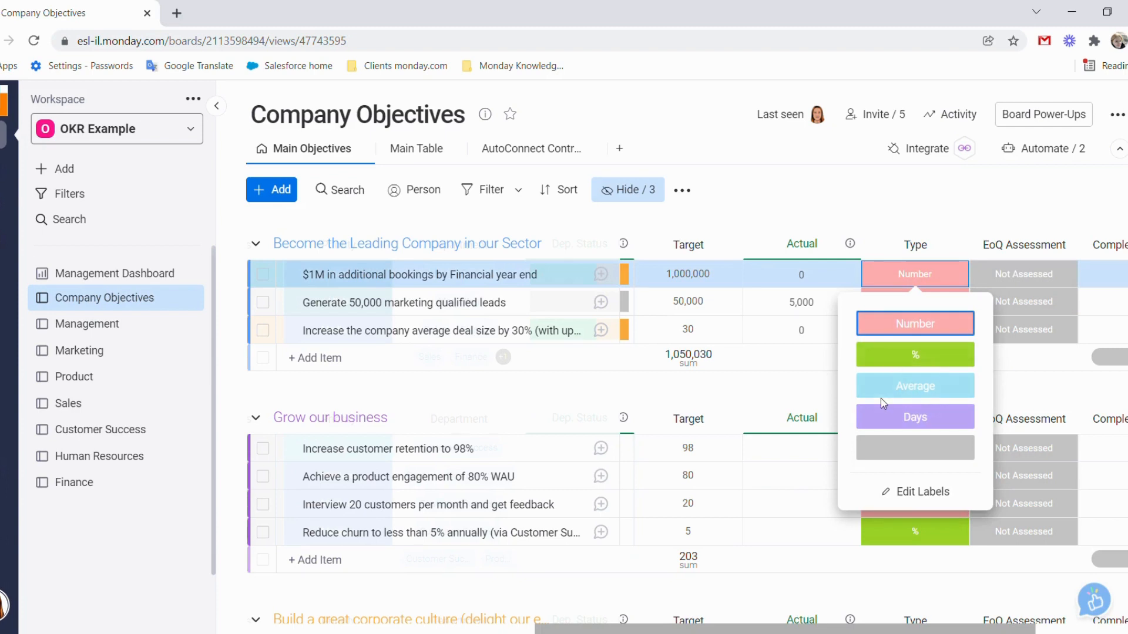
mouse_move(893, 516)
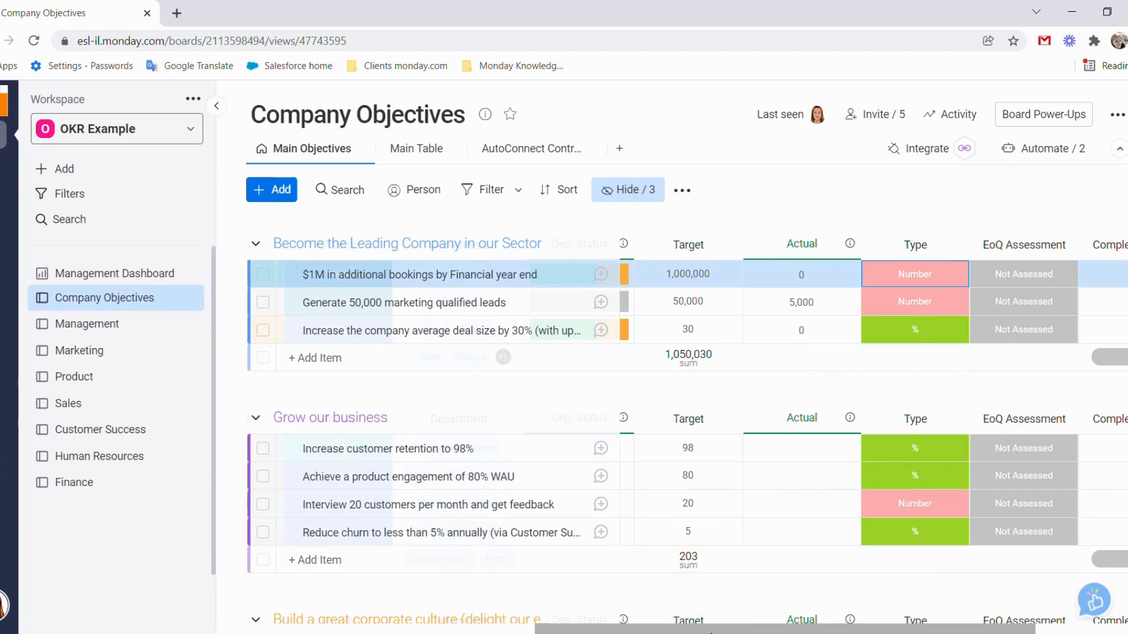
scroll("right", 3)
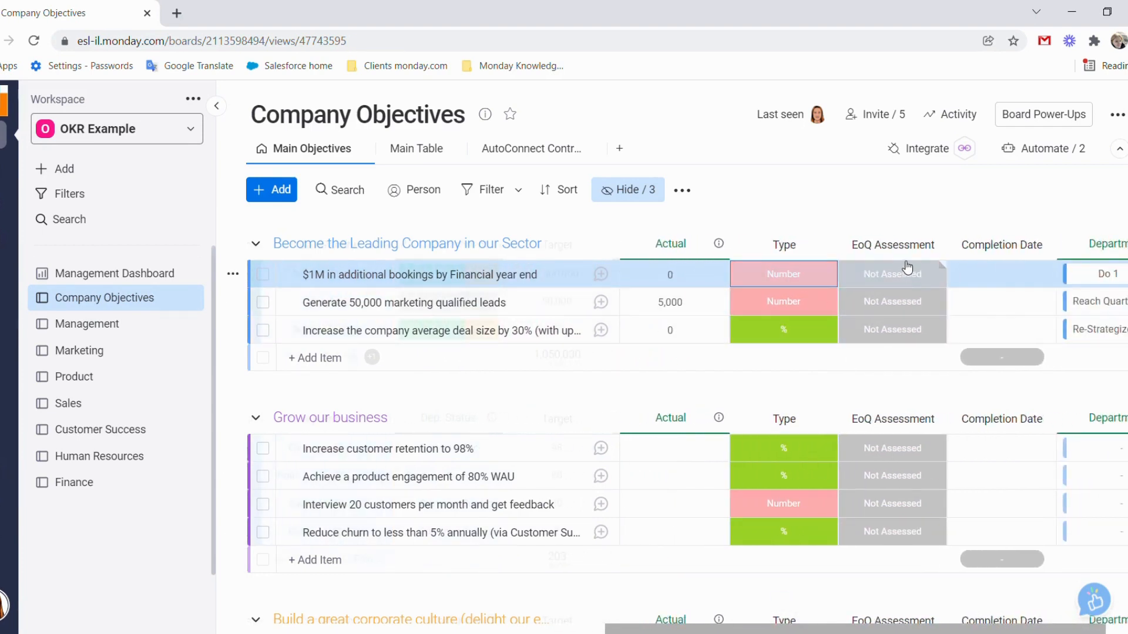
Set the $1M bookings result's end-of-quarter assessment to Requires Support and check its update bubble.
left_click(893, 275)
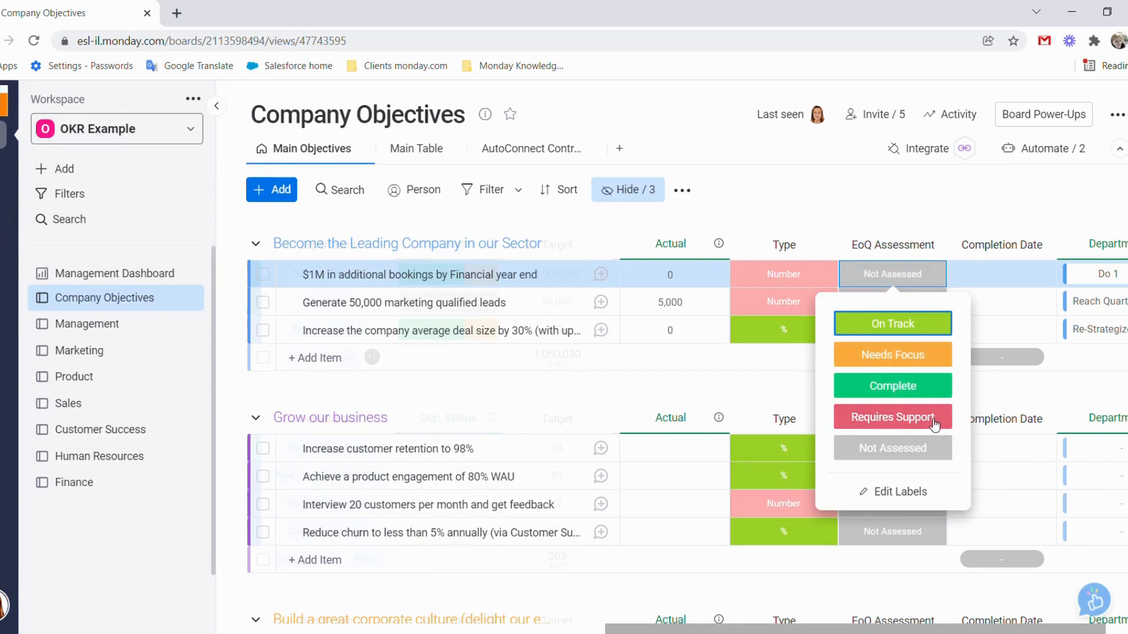
mouse_move(928, 468)
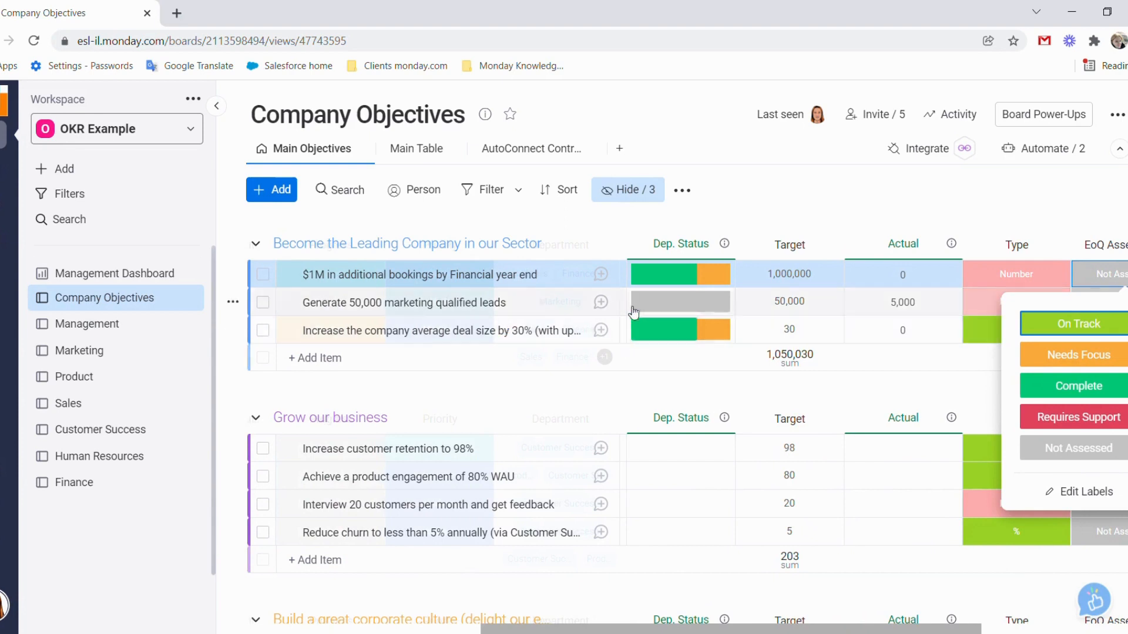
left_click(790, 329)
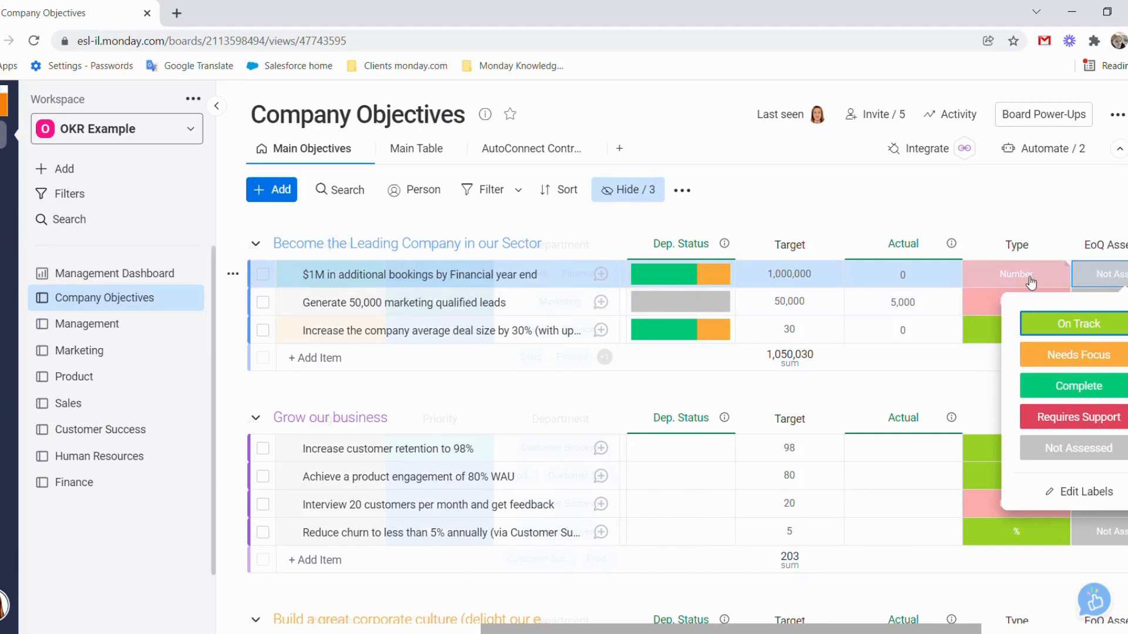
mouse_move(1050, 363)
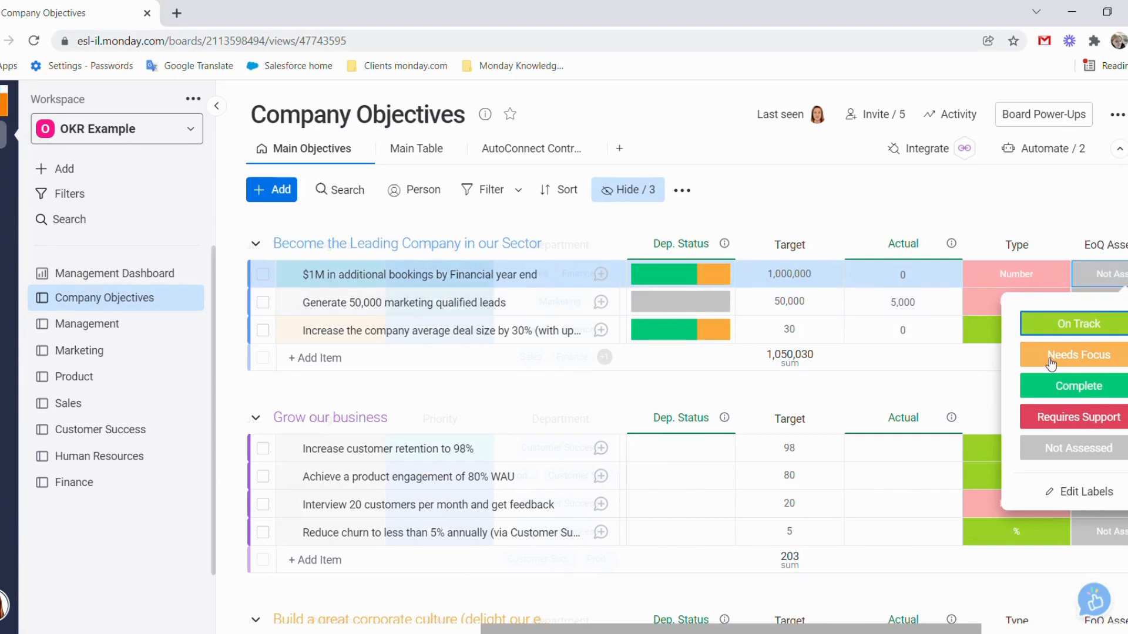
mouse_move(1055, 417)
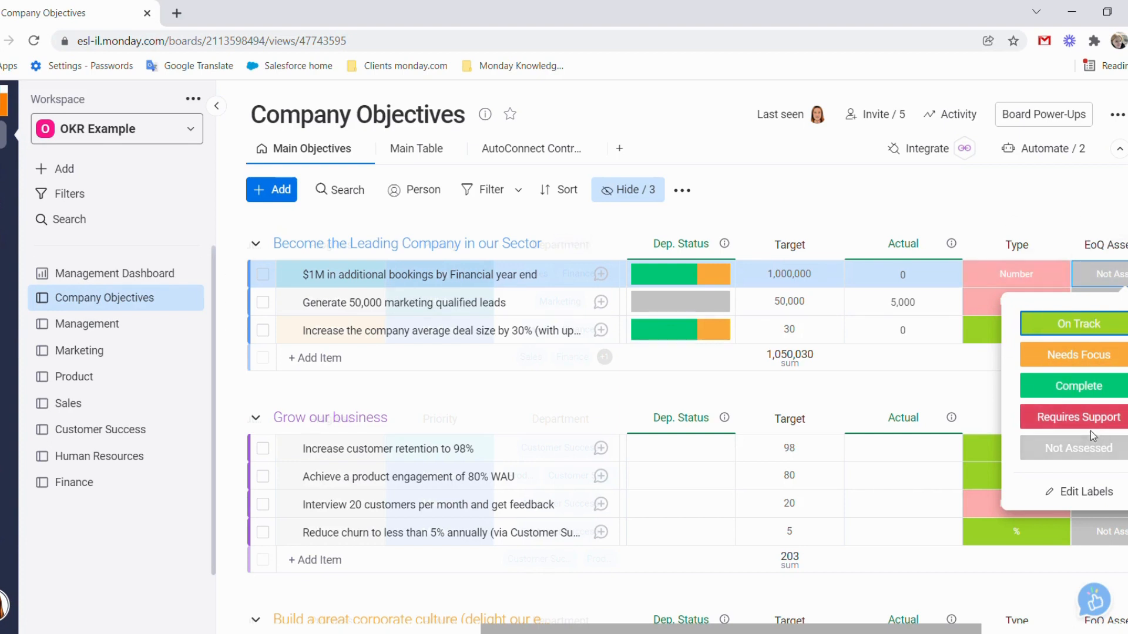
left_click(1078, 417)
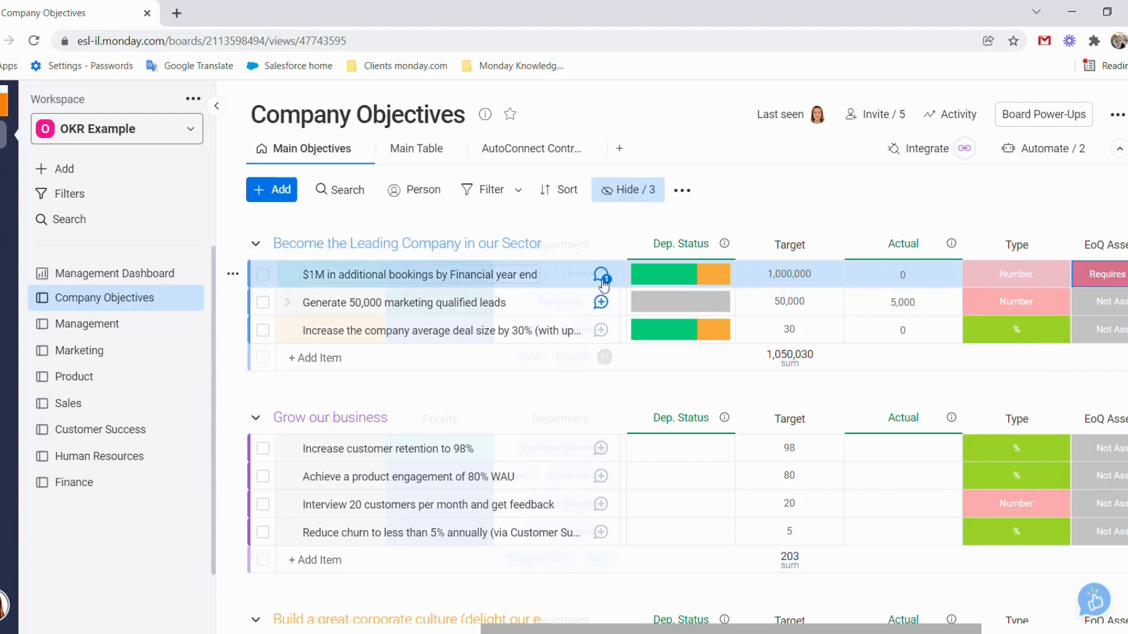
left_click(600, 277)
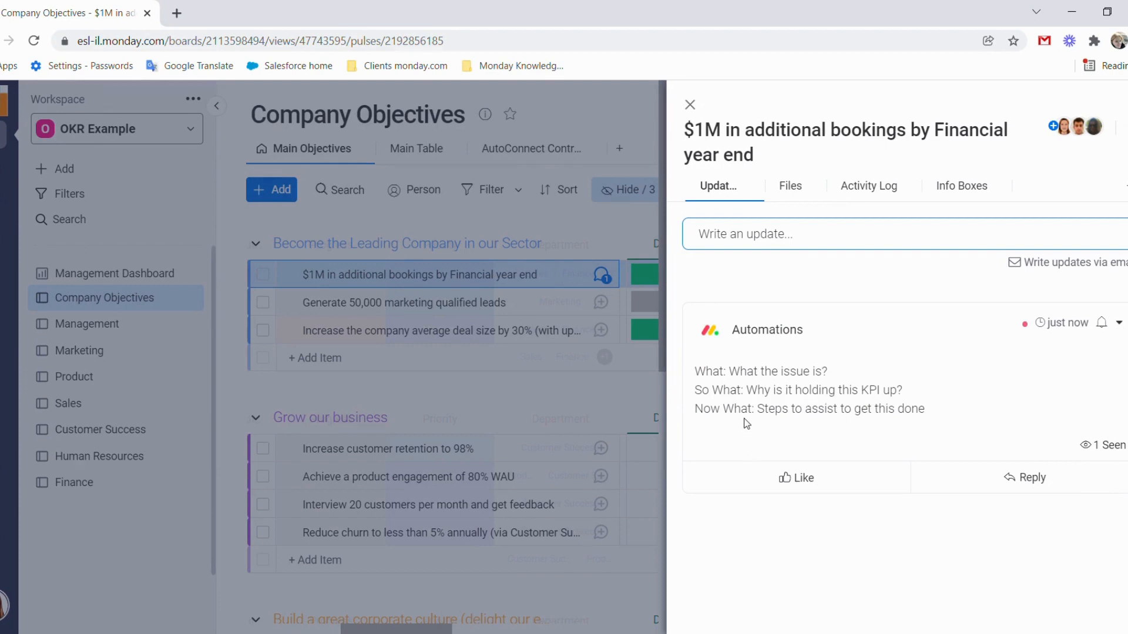
mouse_move(1052, 491)
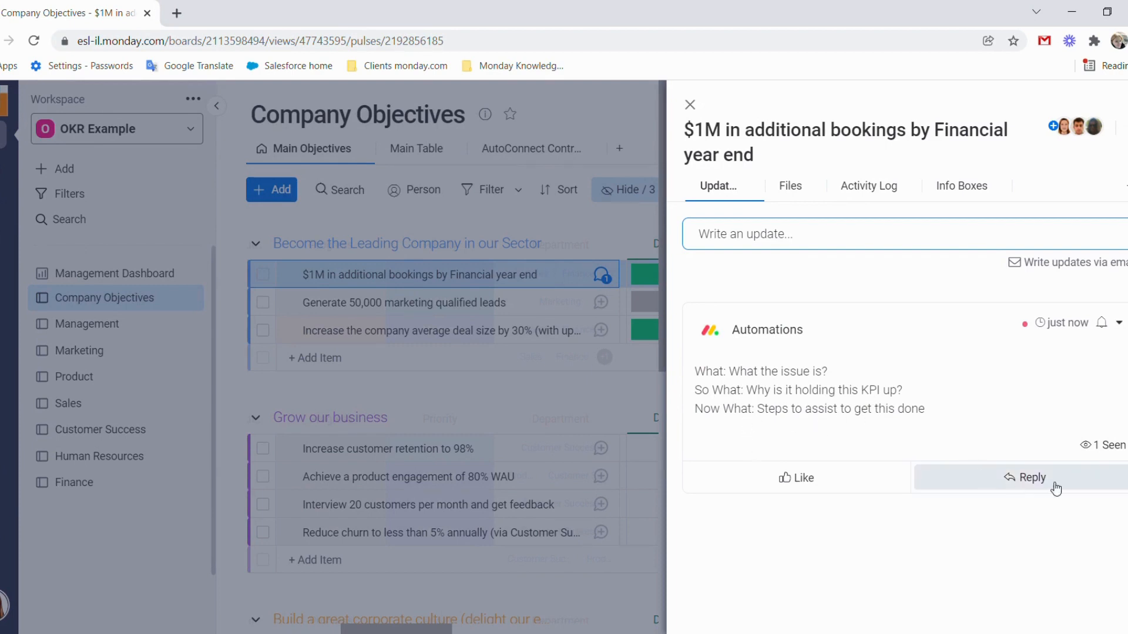
left_click(1031, 477)
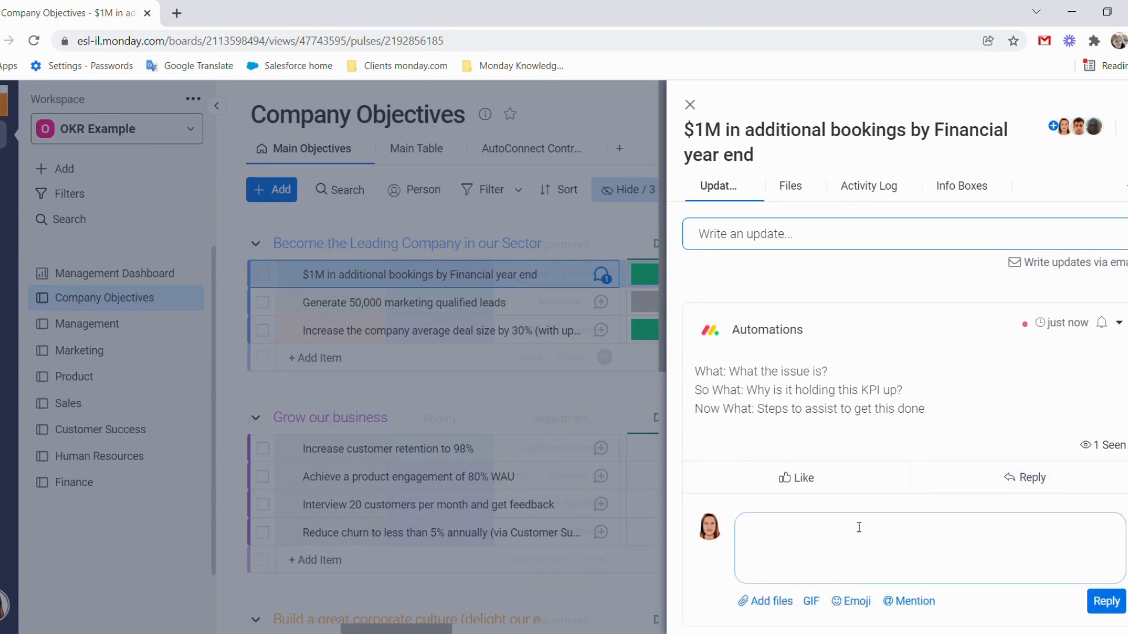
type("@Itay Ness")
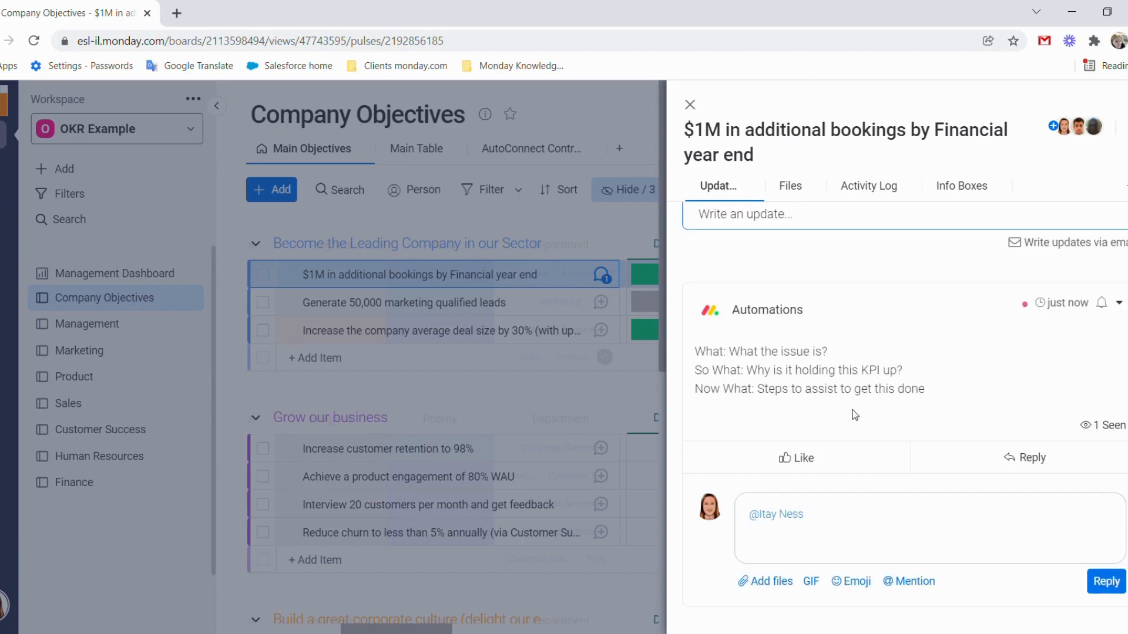
type("please ke")
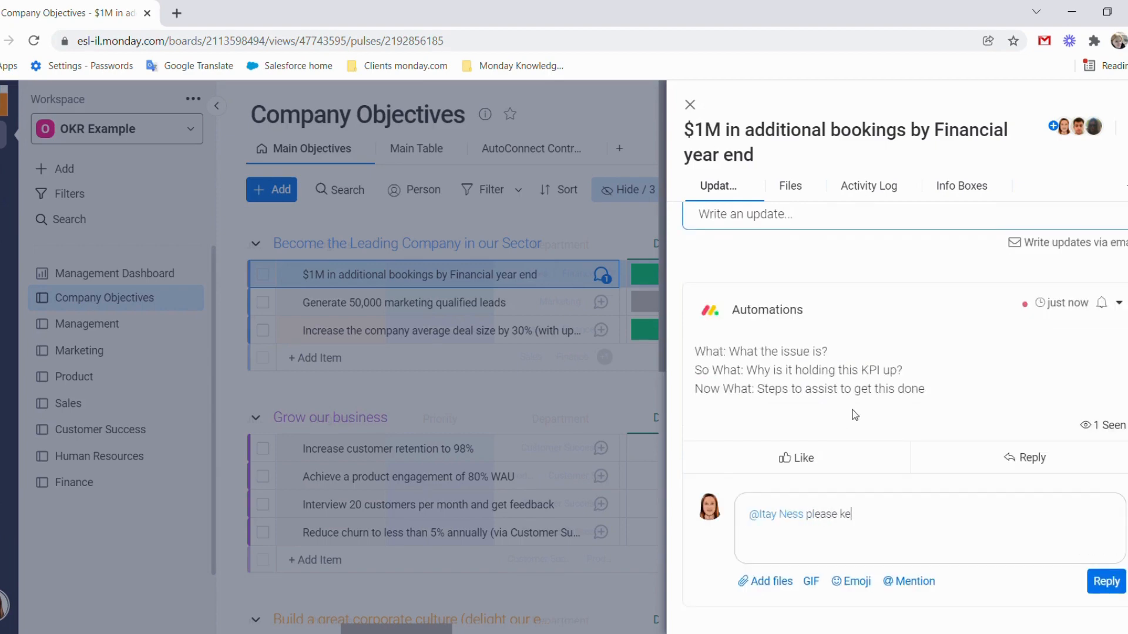
left_click(690, 105)
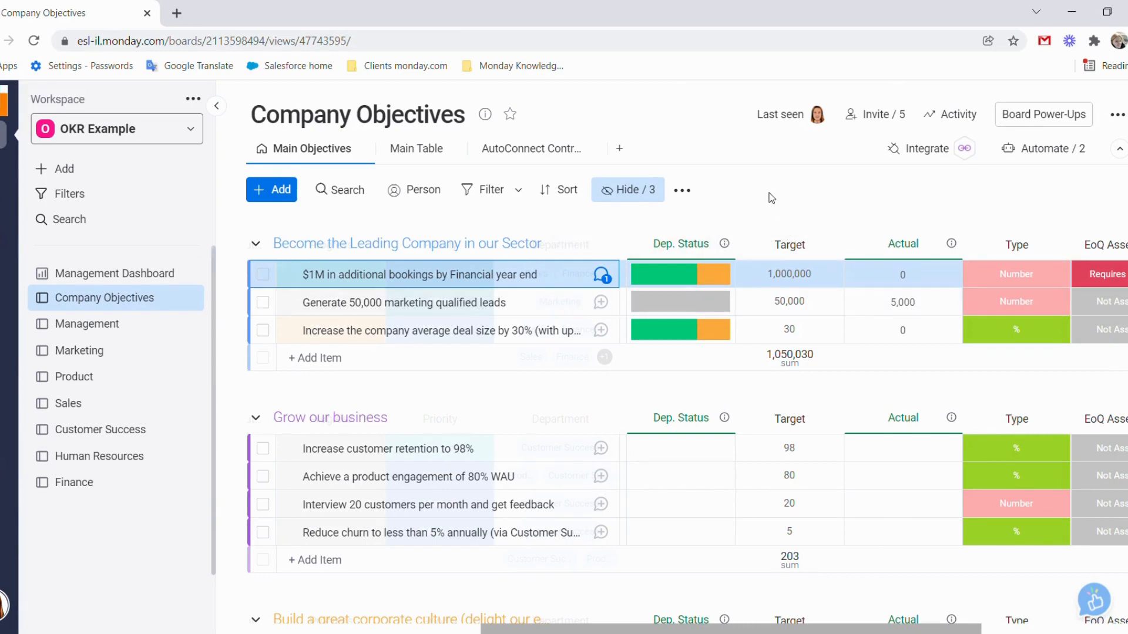
mouse_move(767, 204)
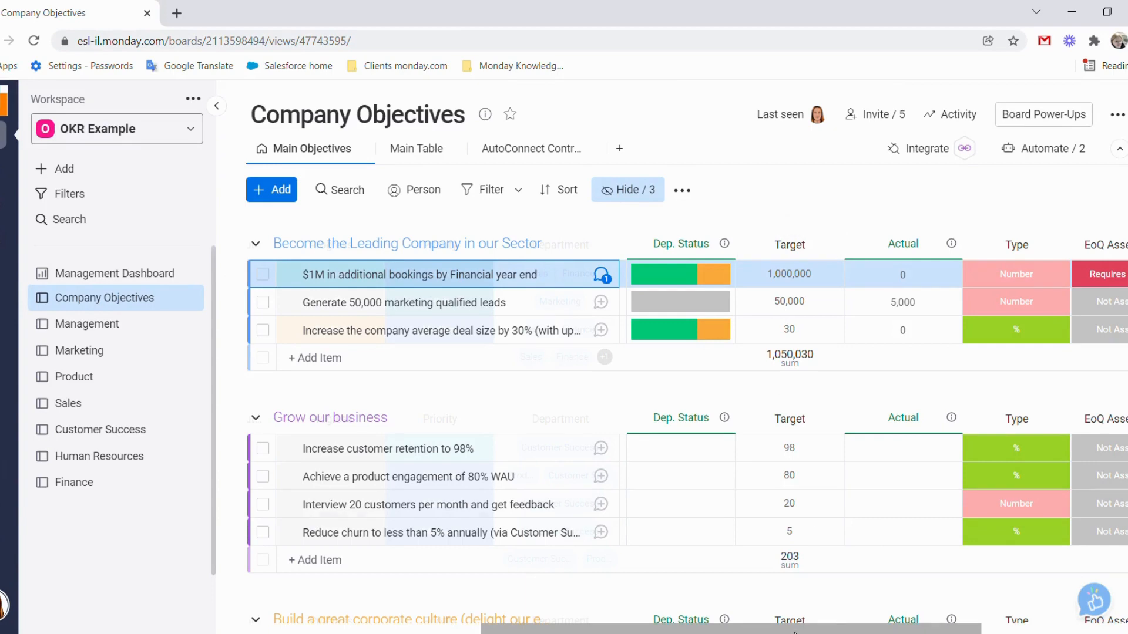
scroll("right", 3)
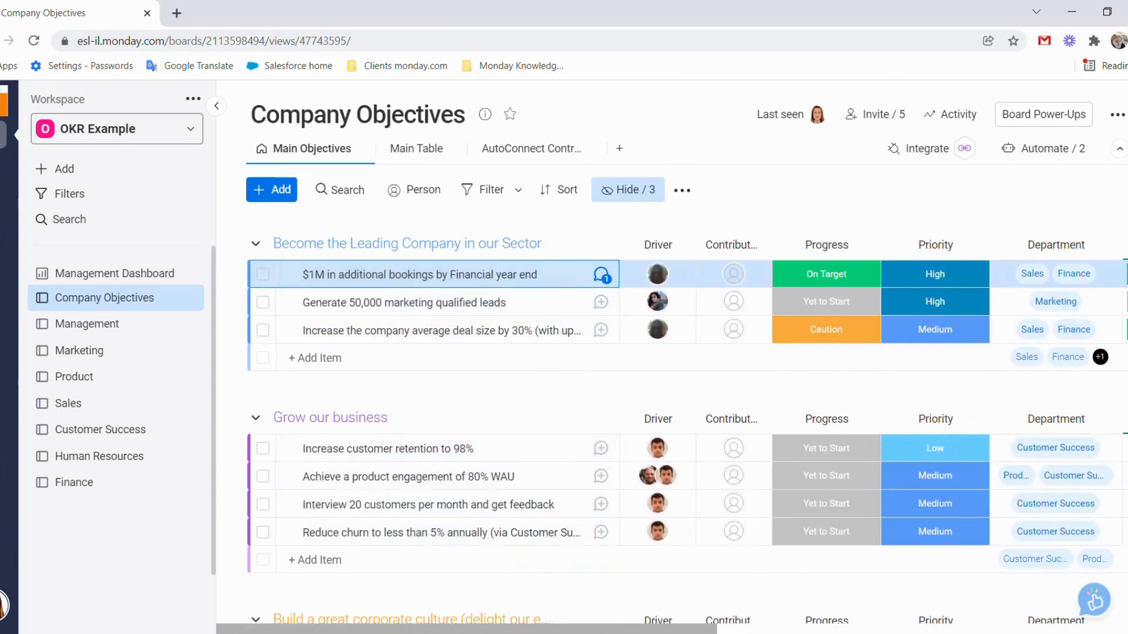
mouse_move(809, 205)
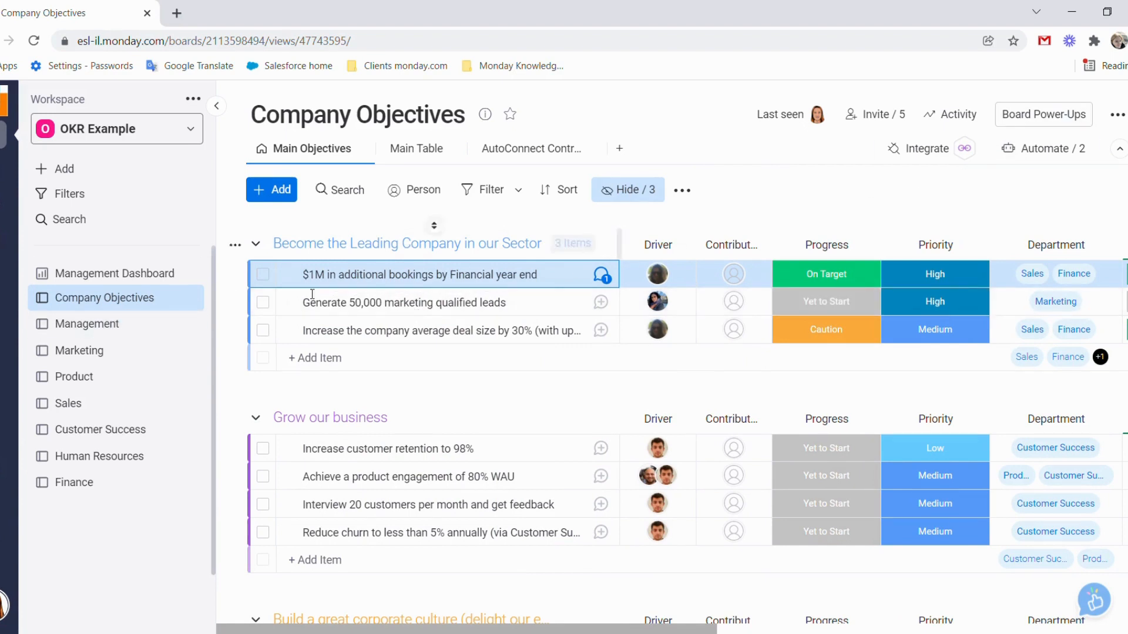
mouse_move(129, 336)
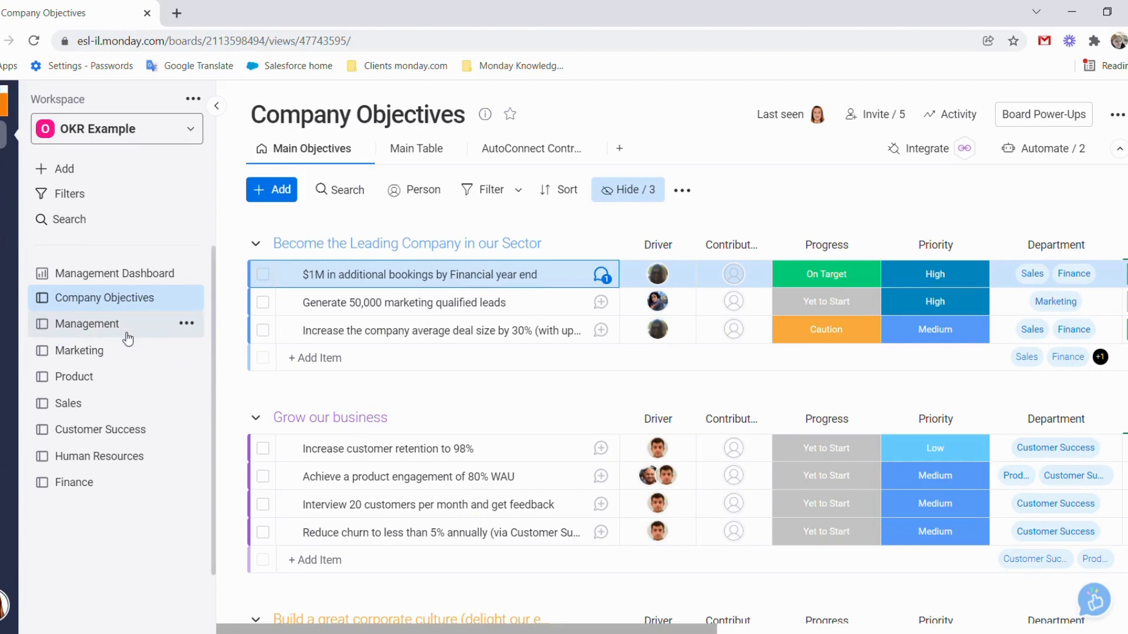
left_click(85, 324)
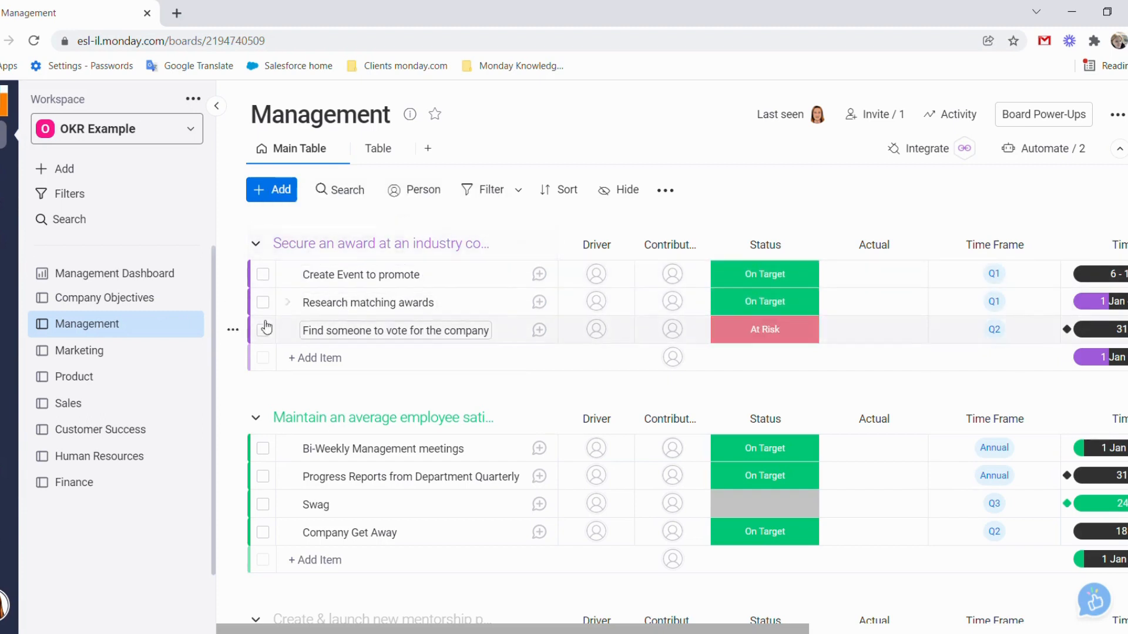
left_click(104, 298)
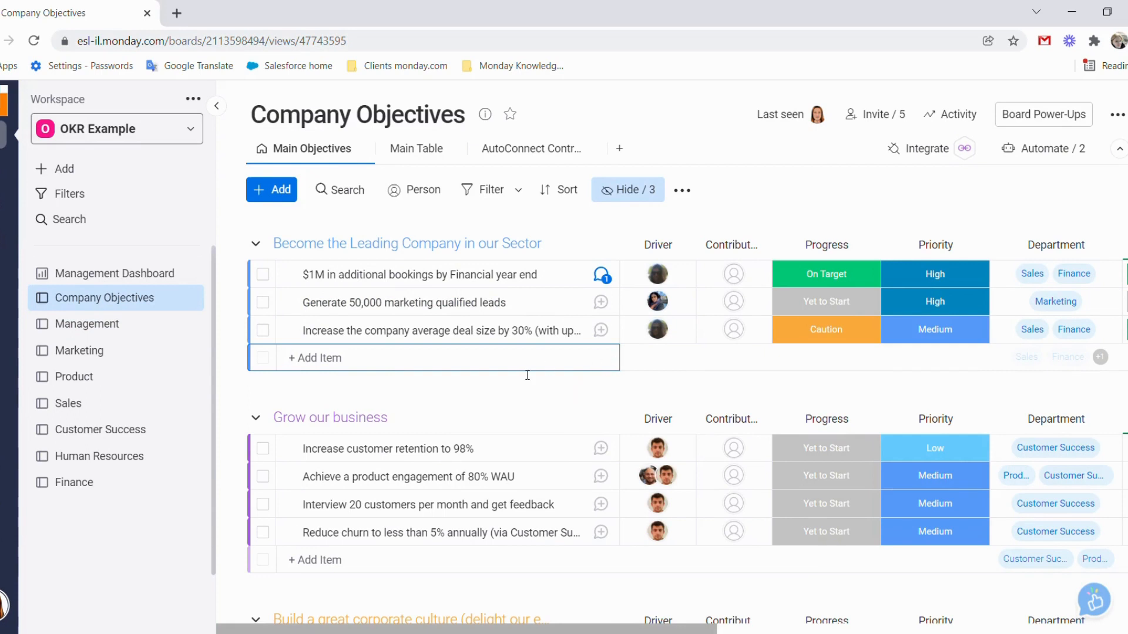
mouse_move(416, 383)
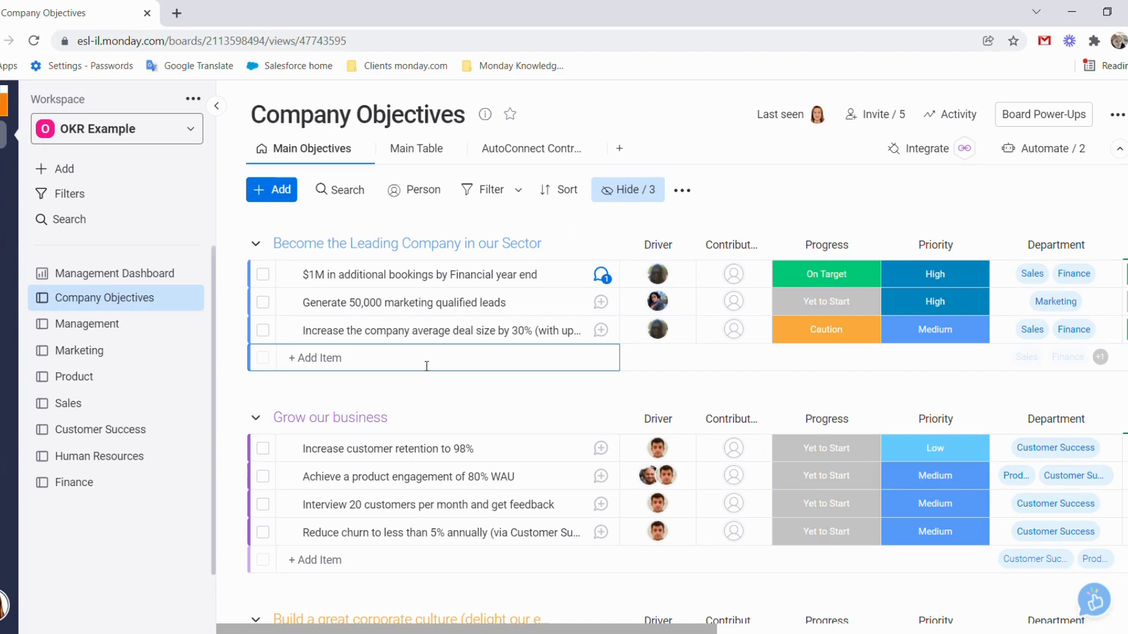
Name the new key result 'Add more initiatives to gain momentum'.
type("Ad o")
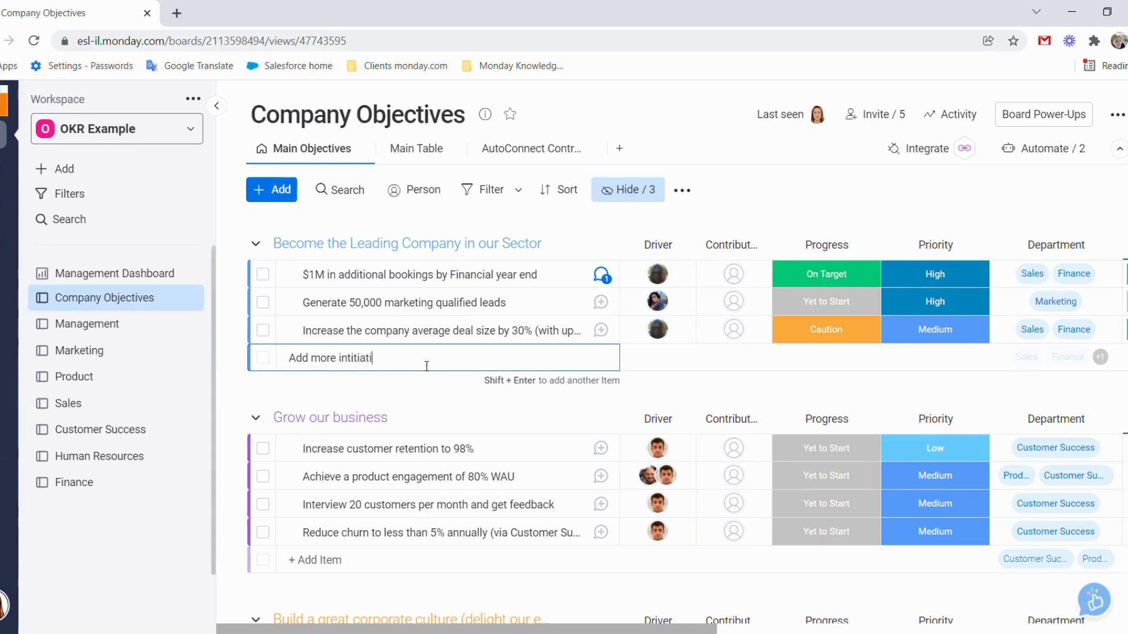
type("ves to gai")
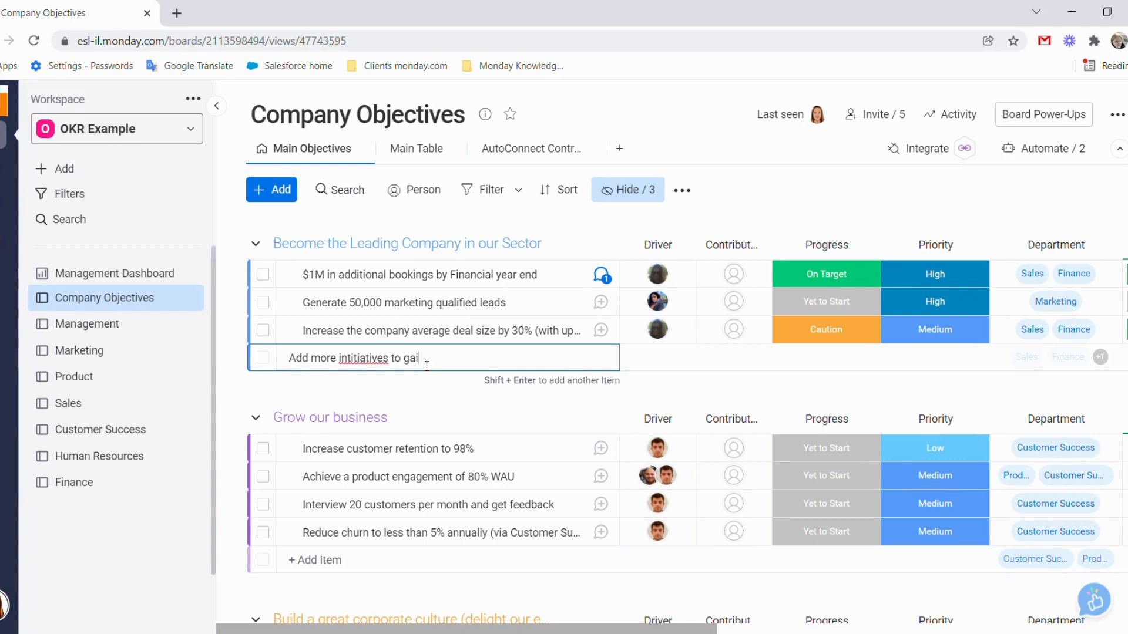
type("n momentum")
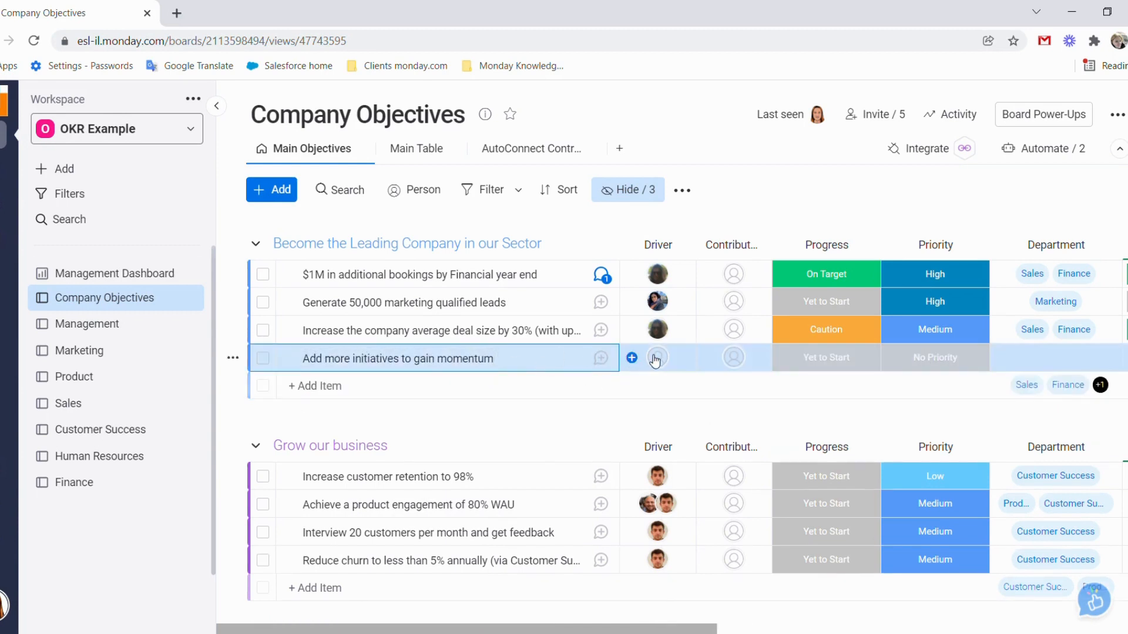
Assign yourself as Driver and set the new item's department to Management.
left_click(631, 357)
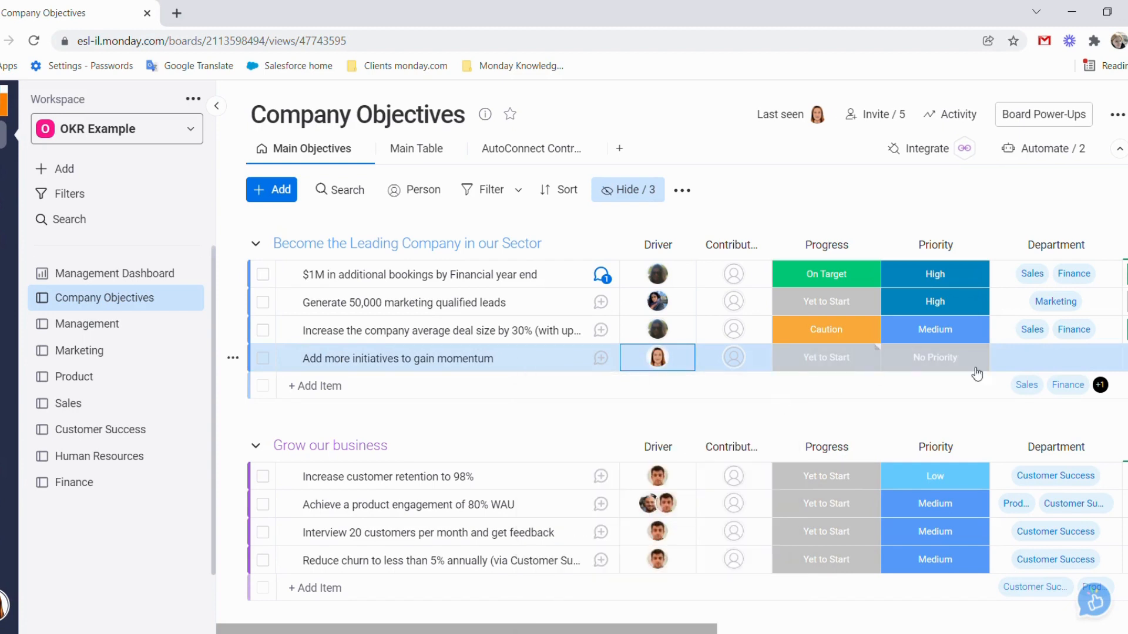
left_click(1055, 357)
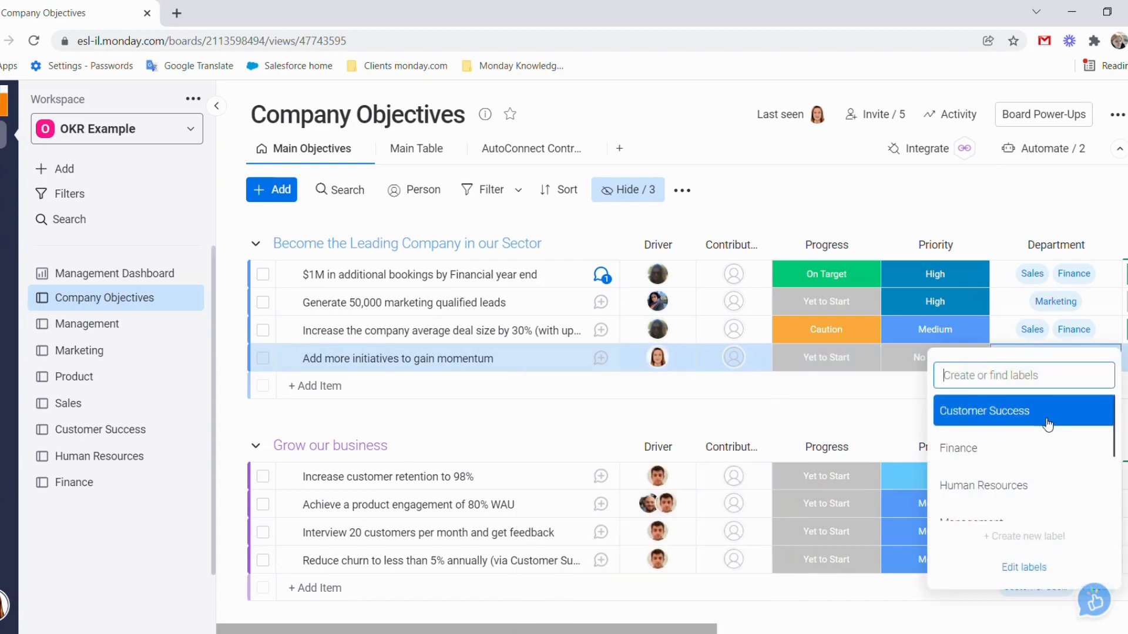
type("man")
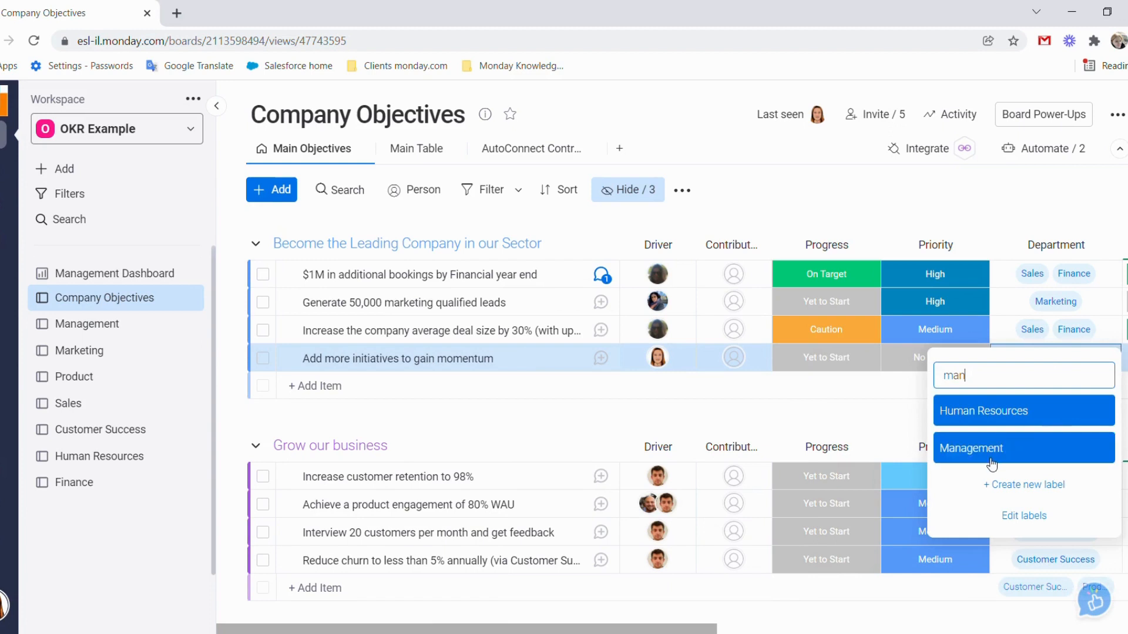
left_click(971, 448)
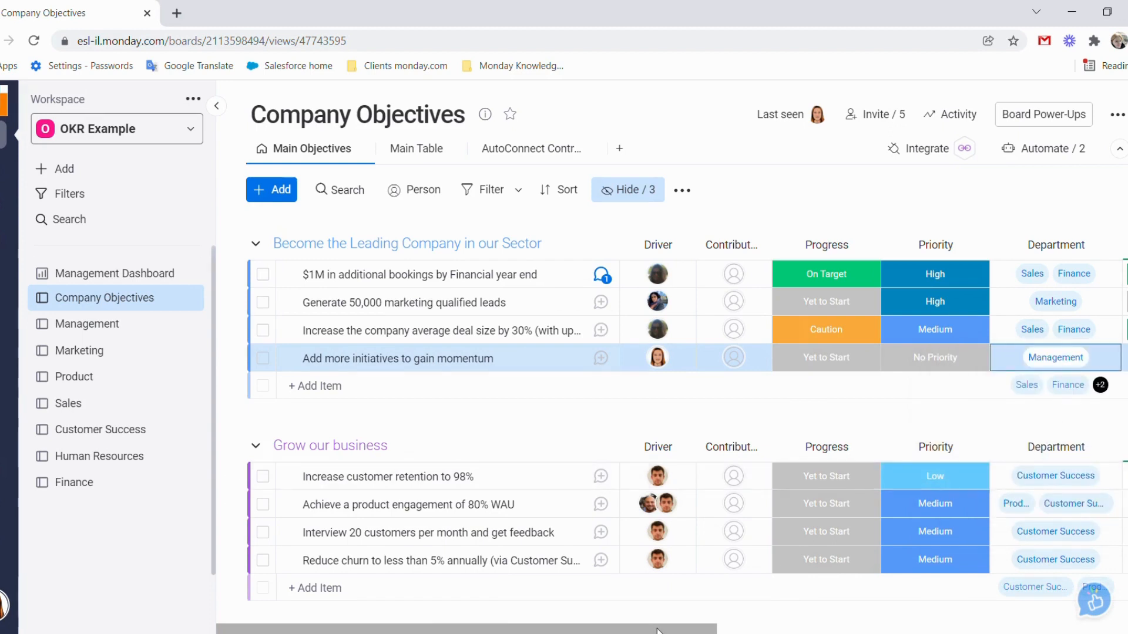
scroll("right", 3)
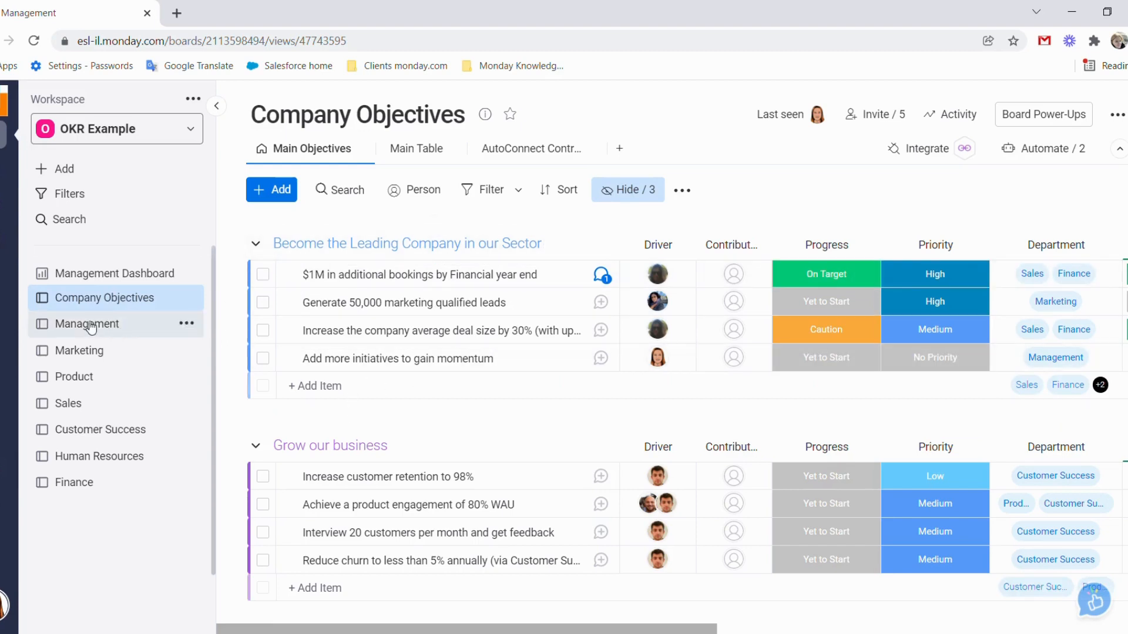
Add a 'Hire More staff' item to the new initiative group on the Management board.
left_click(86, 324)
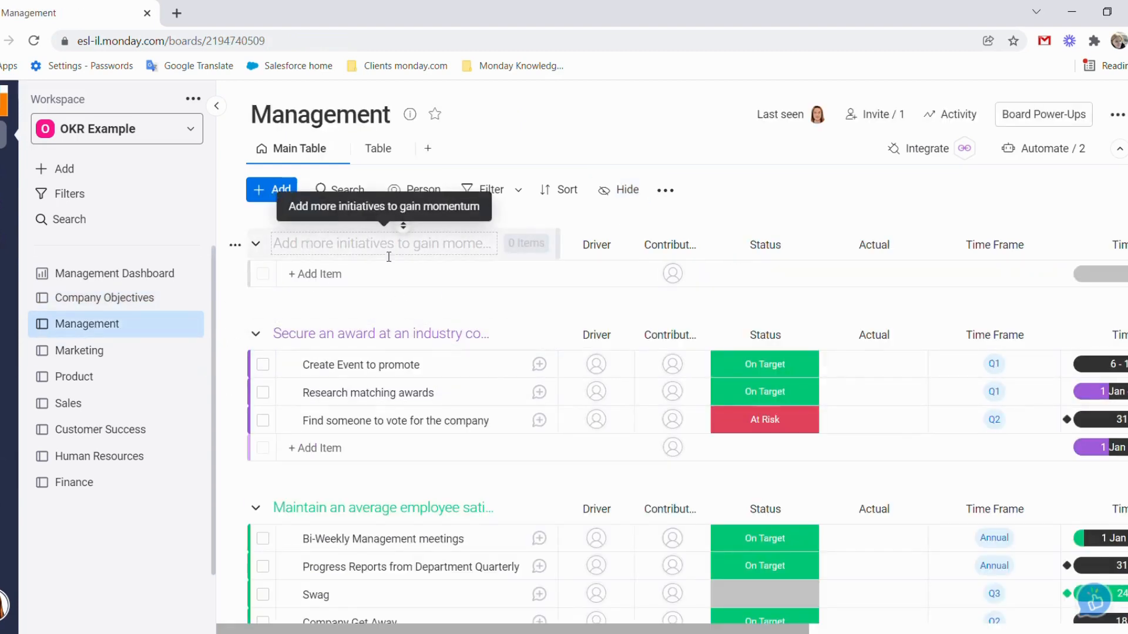
left_click(315, 275)
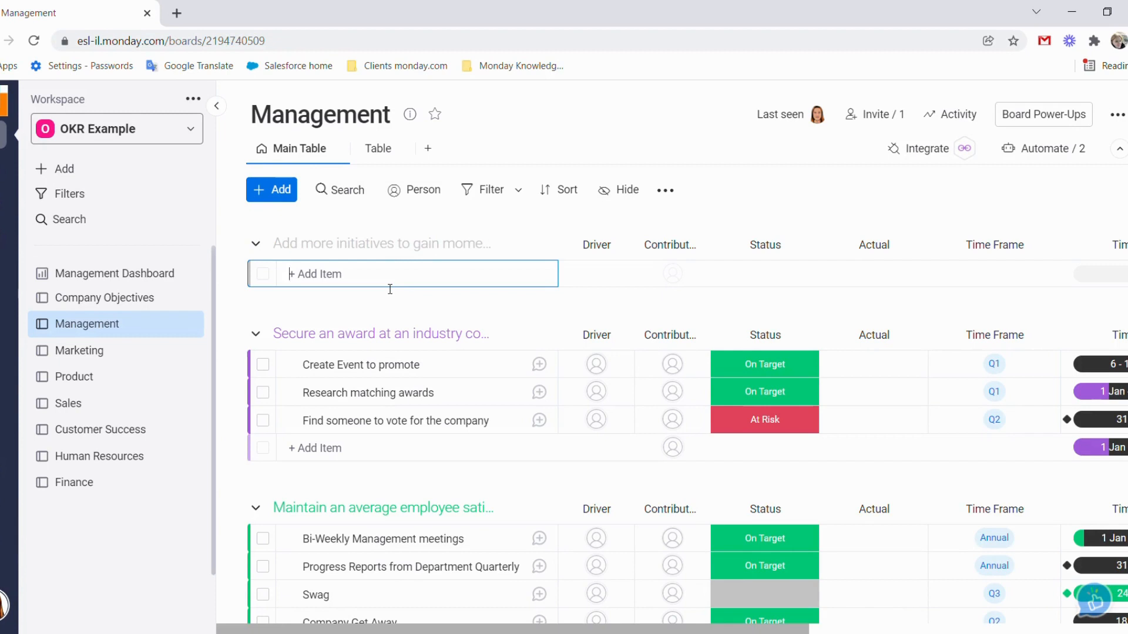
type("Hire Mor")
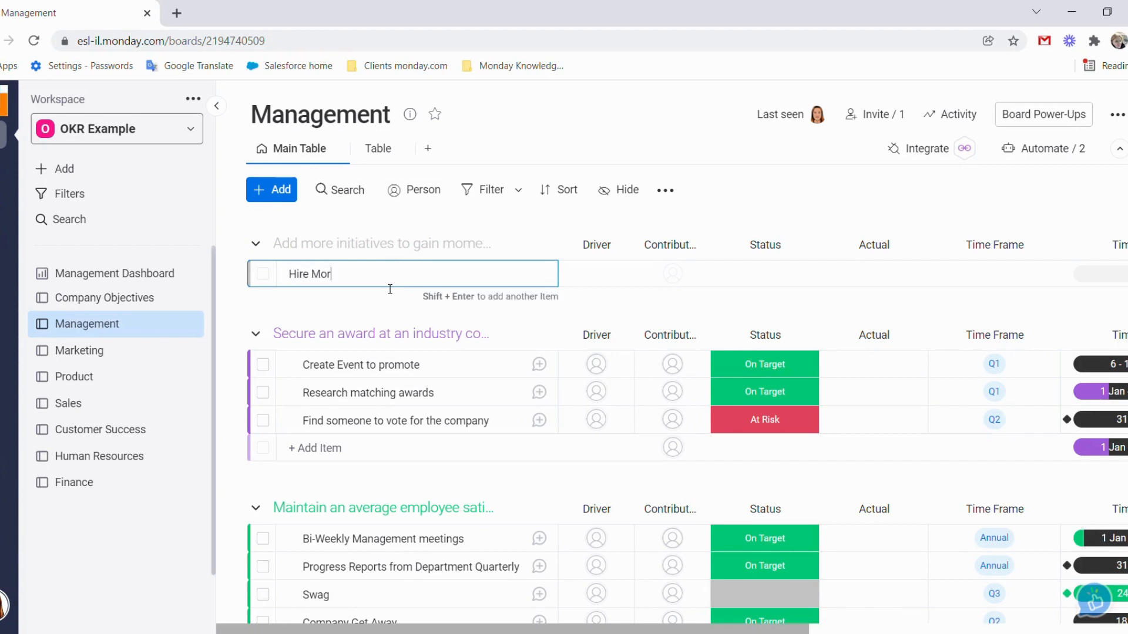
type("e staff")
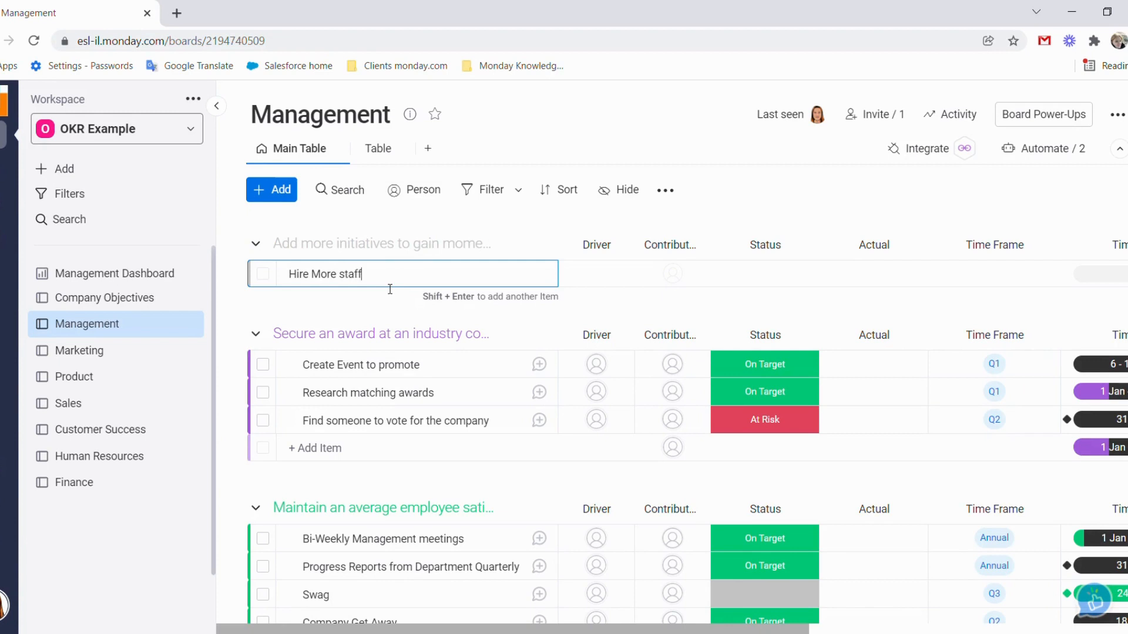
key("Enter")
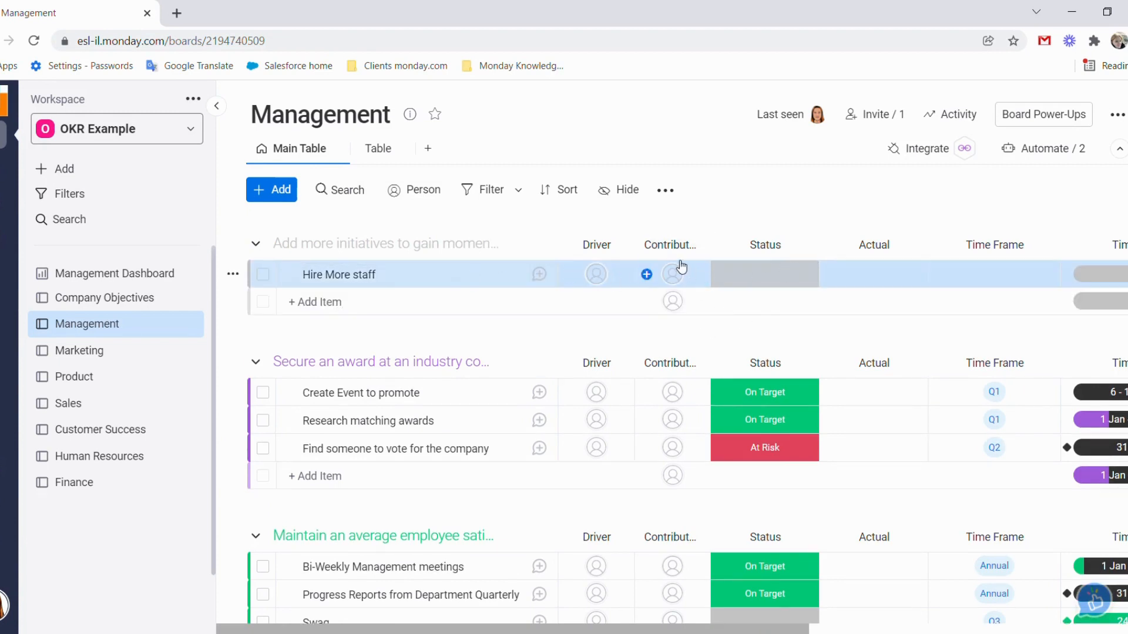
Set Hire More staff's time frame to Q1 and its status to On Target.
left_click(764, 273)
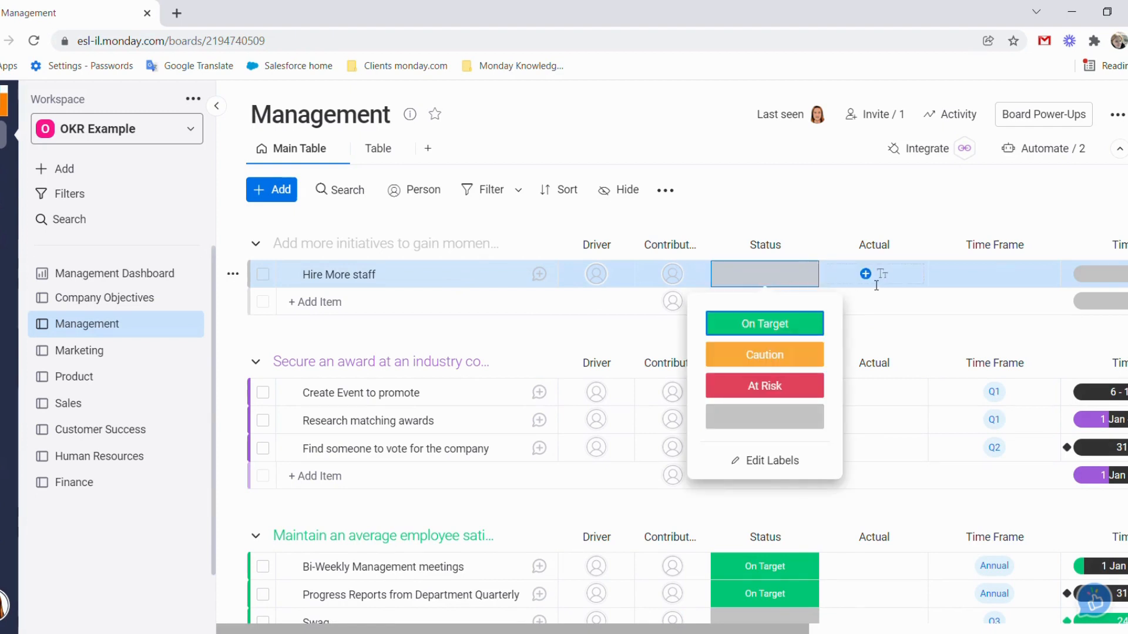
left_click(994, 274)
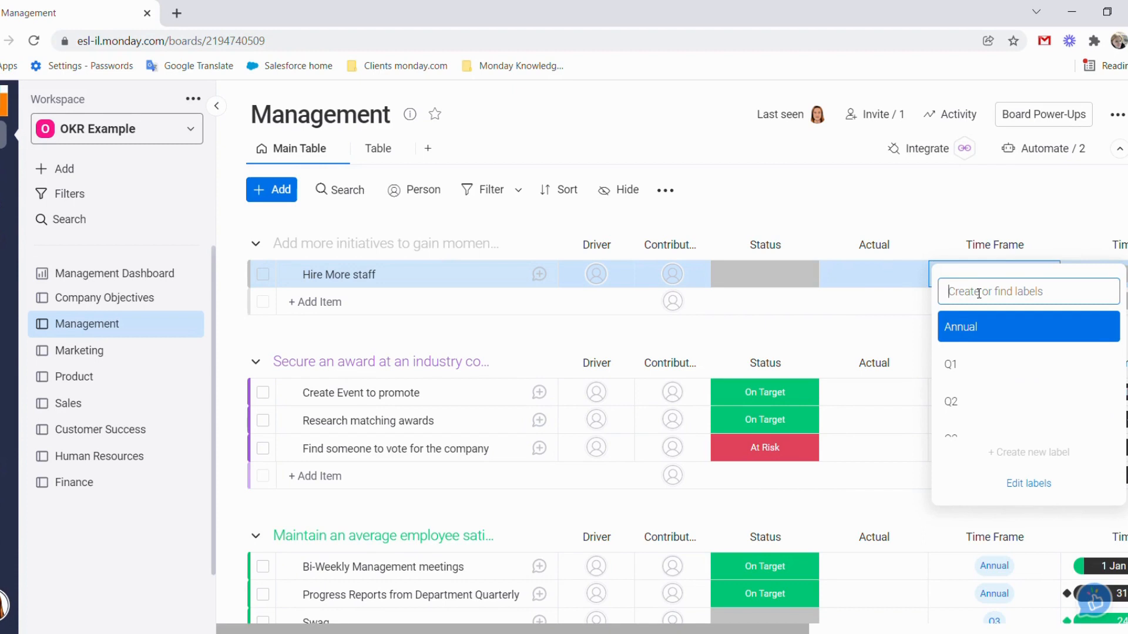
left_click(950, 365)
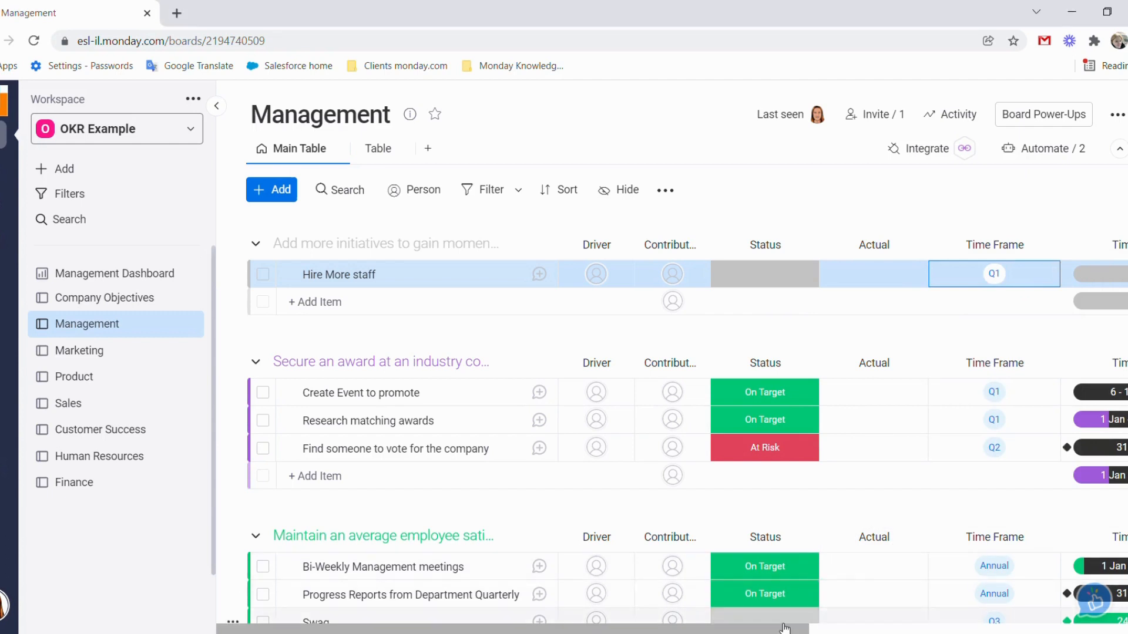
scroll("right", 3)
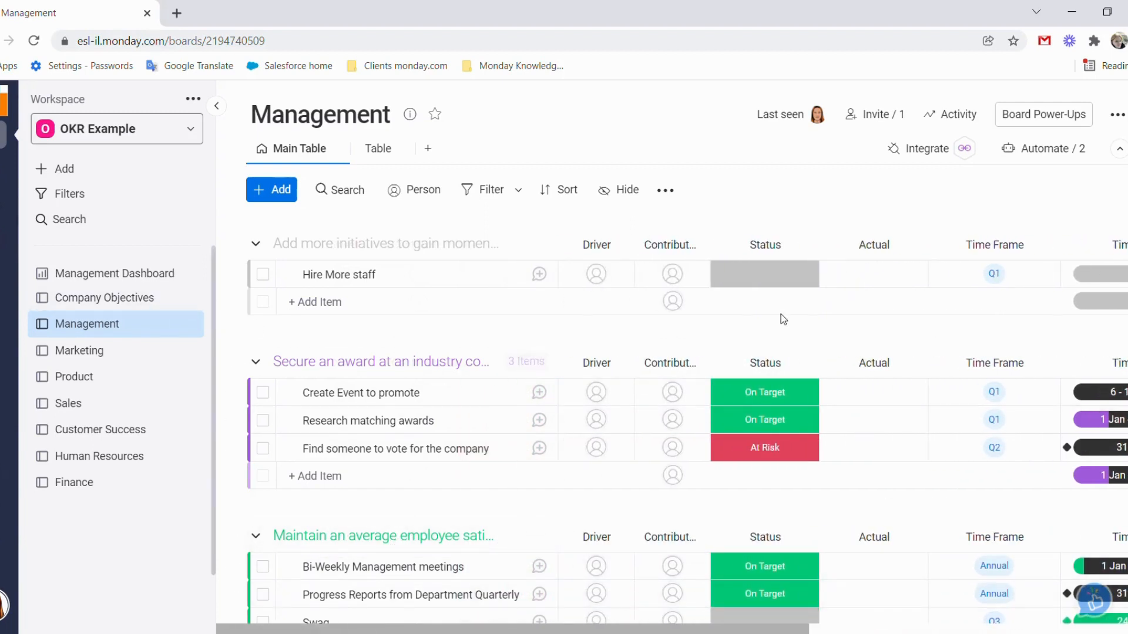
left_click(764, 274)
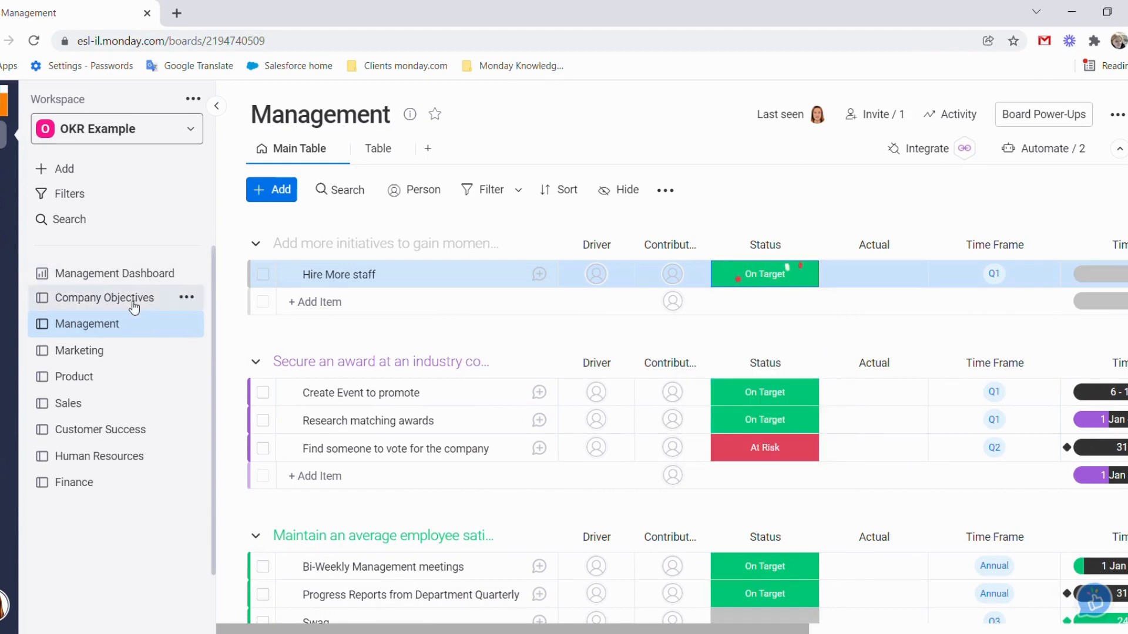
Check the momentum key result's Dep. Status on Company Objectives, then view the Management board.
left_click(105, 298)
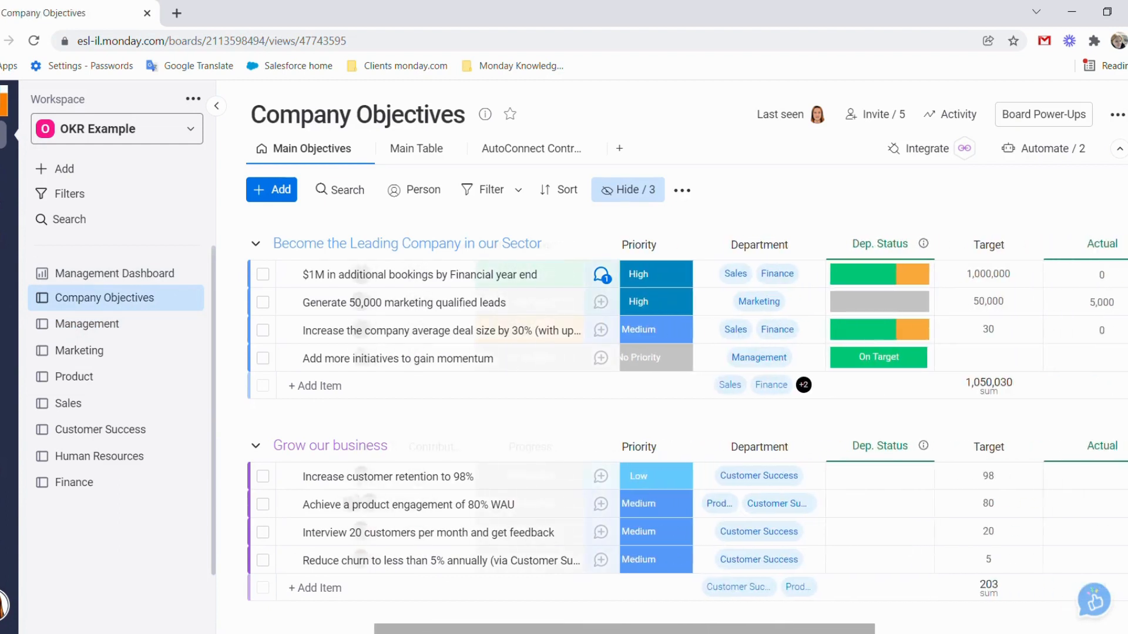
scroll("right", 3)
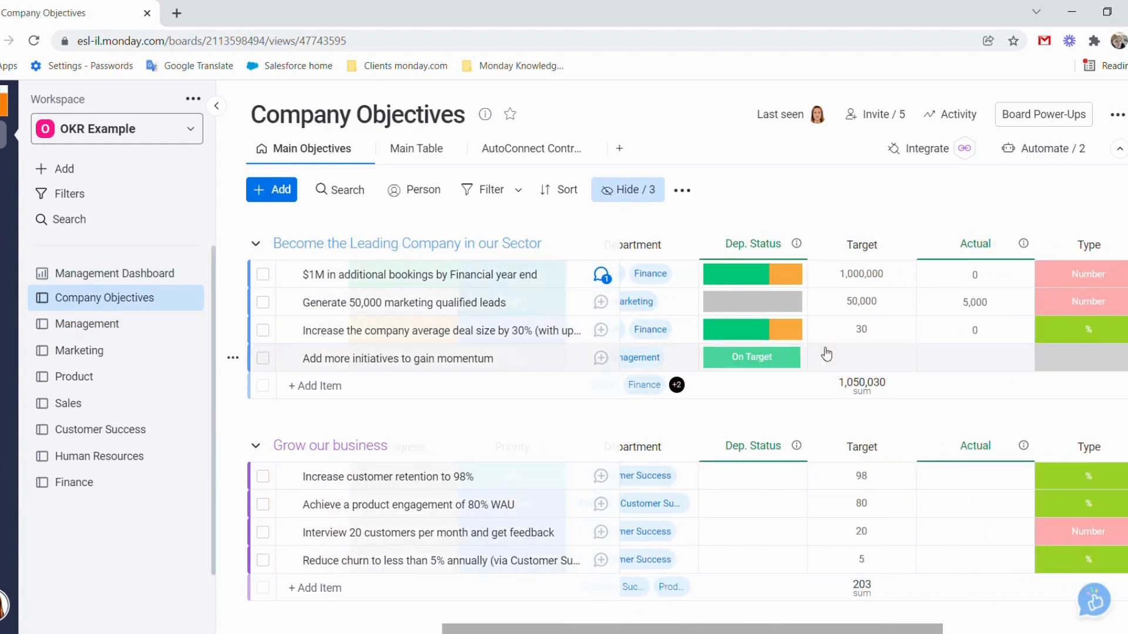
scroll("right", 3)
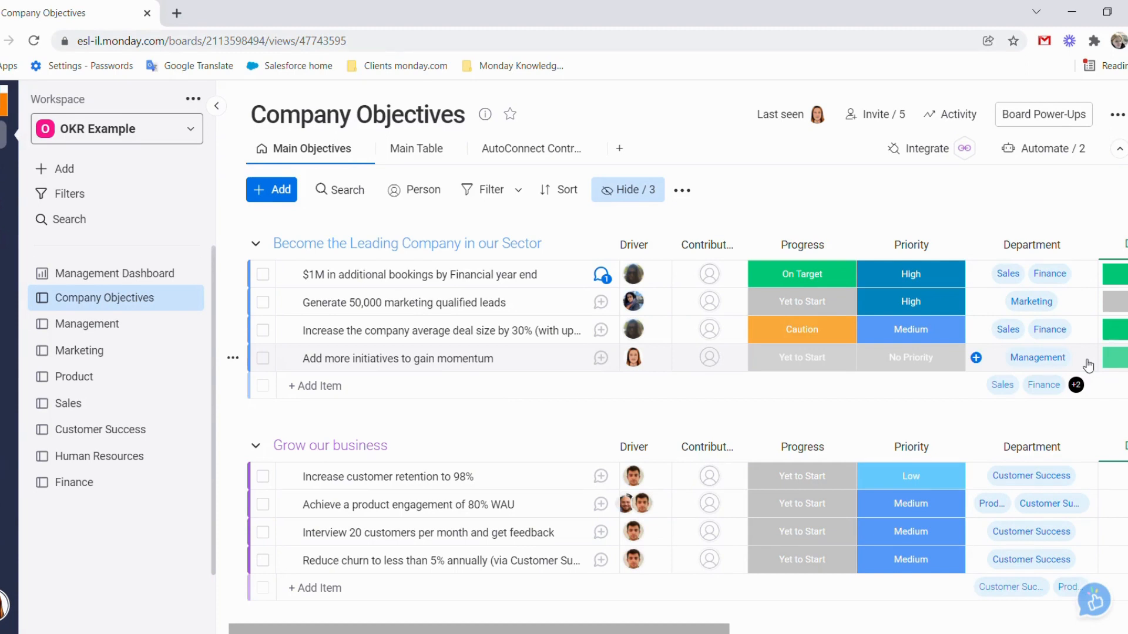
mouse_move(200, 354)
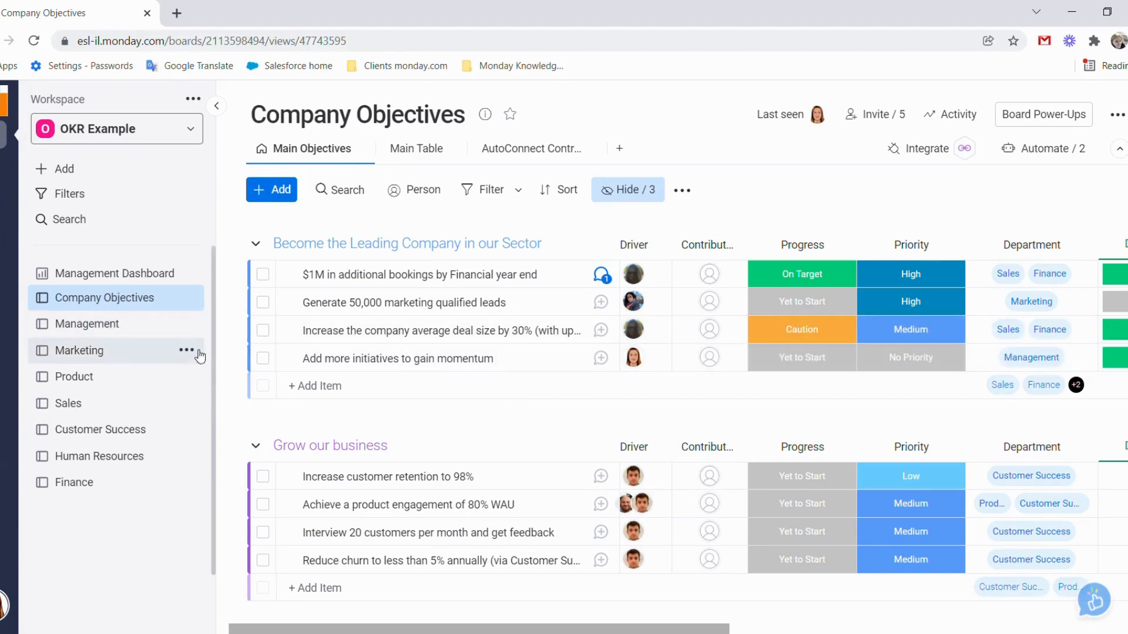
left_click(86, 324)
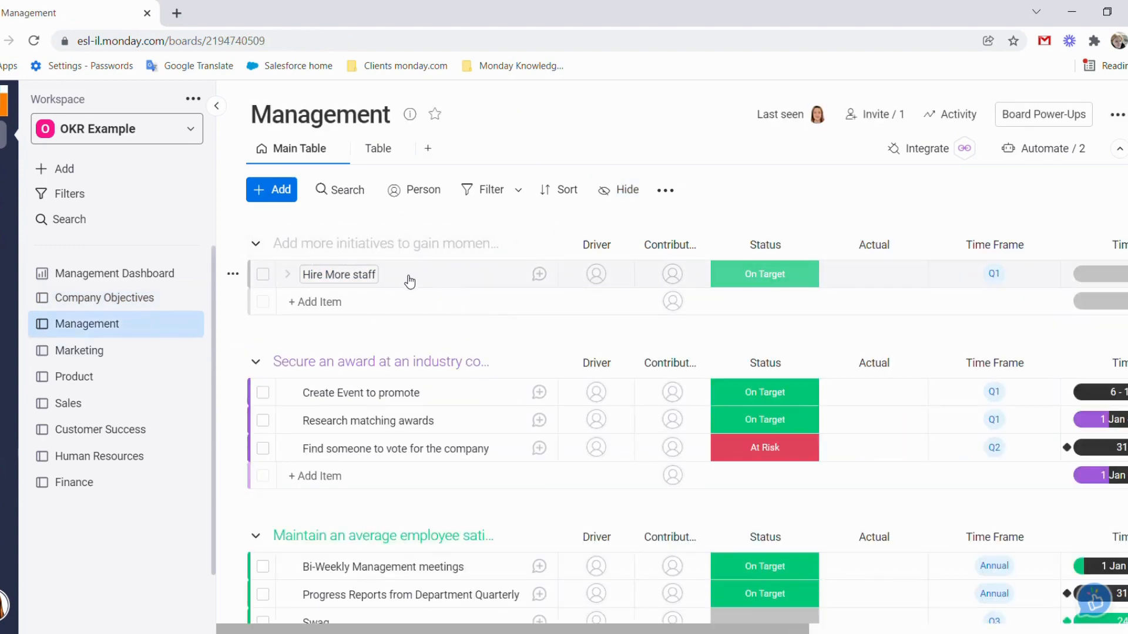
Switch between Management and Company Objectives, ending on the Company Objectives board.
left_click(105, 299)
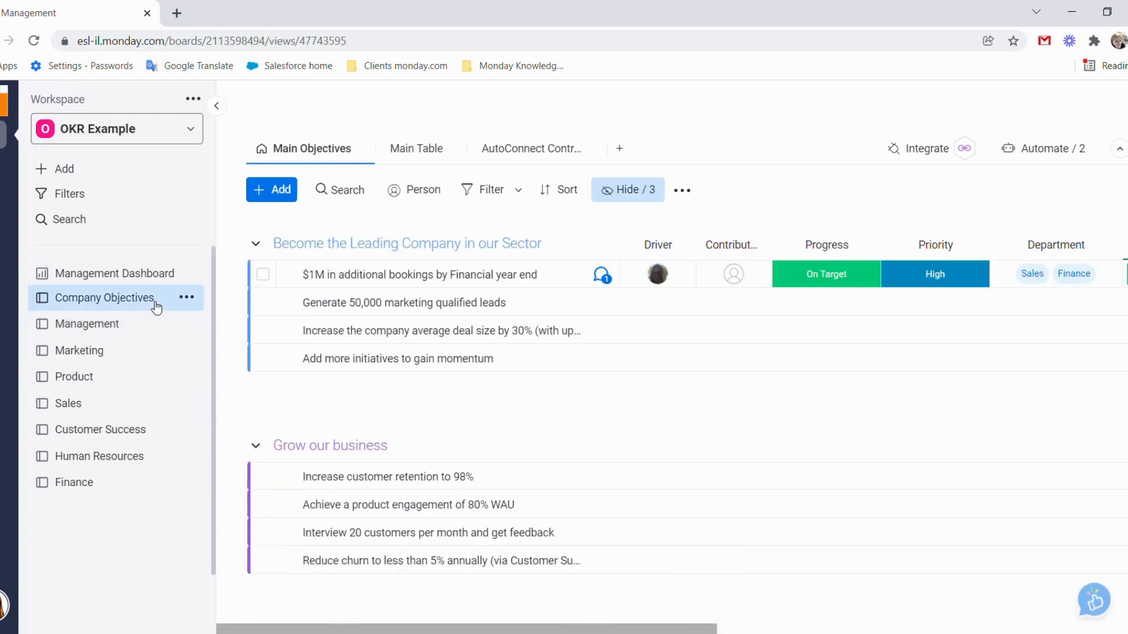
left_click(105, 299)
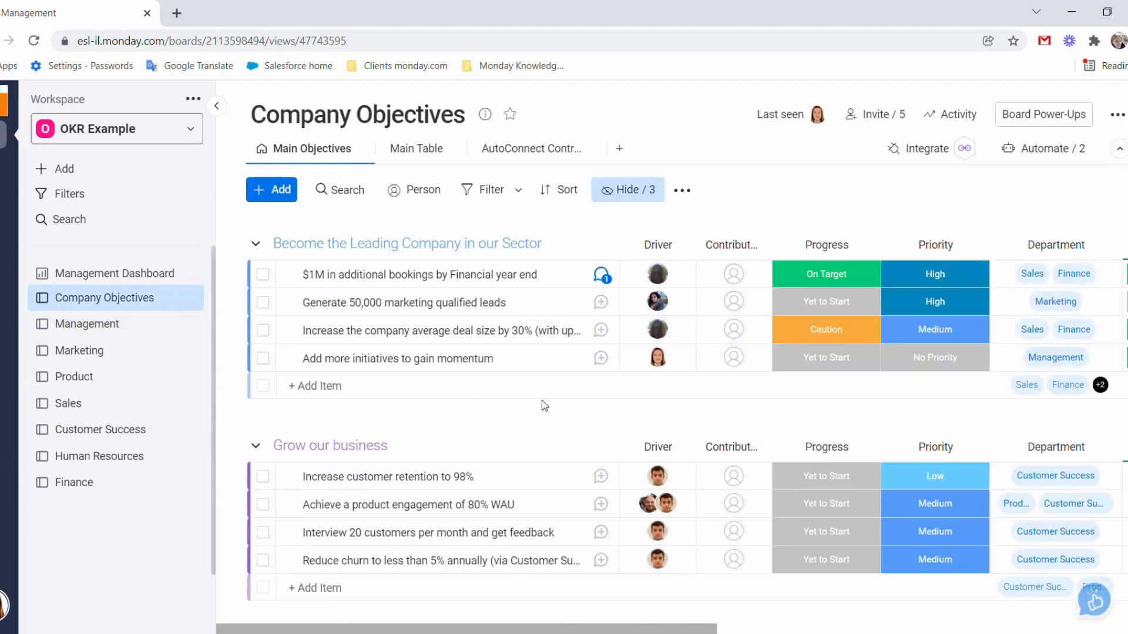
left_click(85, 324)
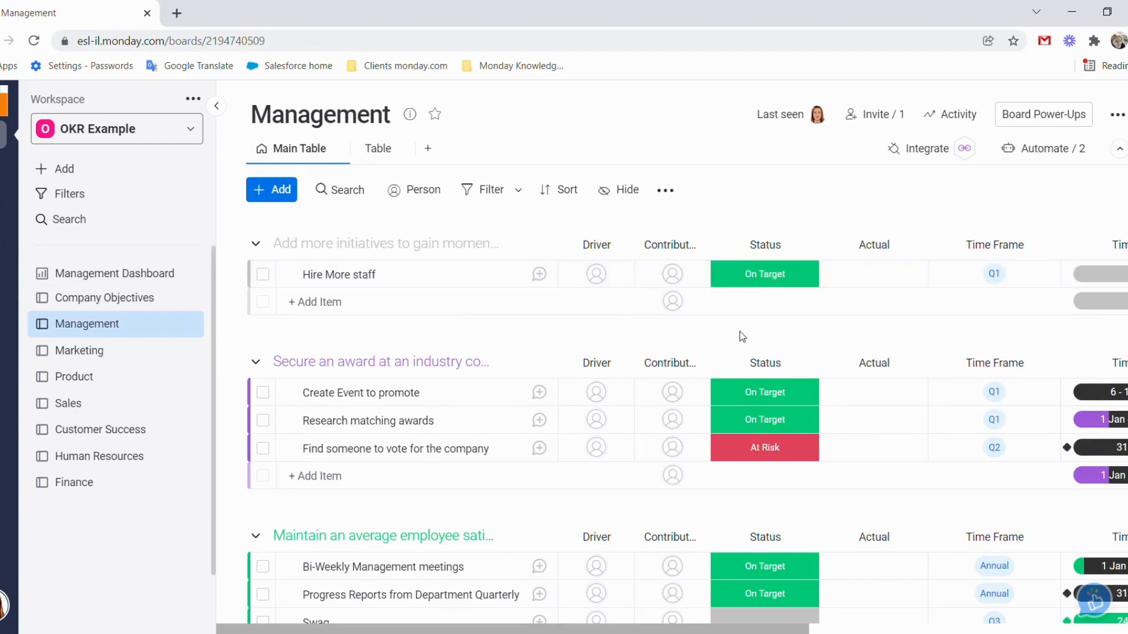
mouse_move(727, 325)
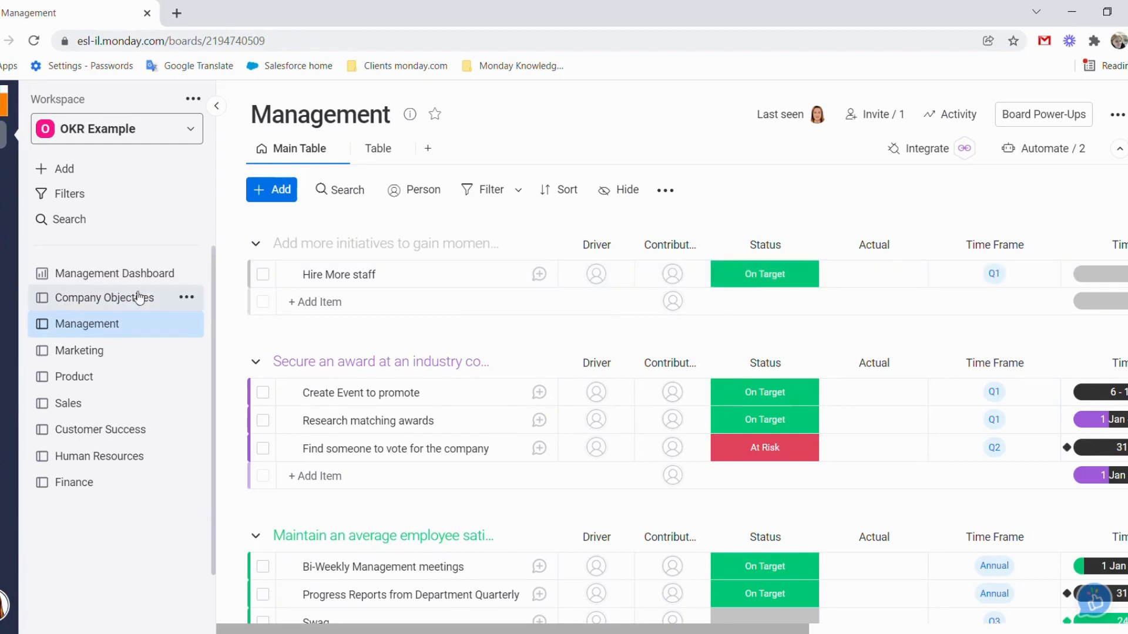
left_click(103, 298)
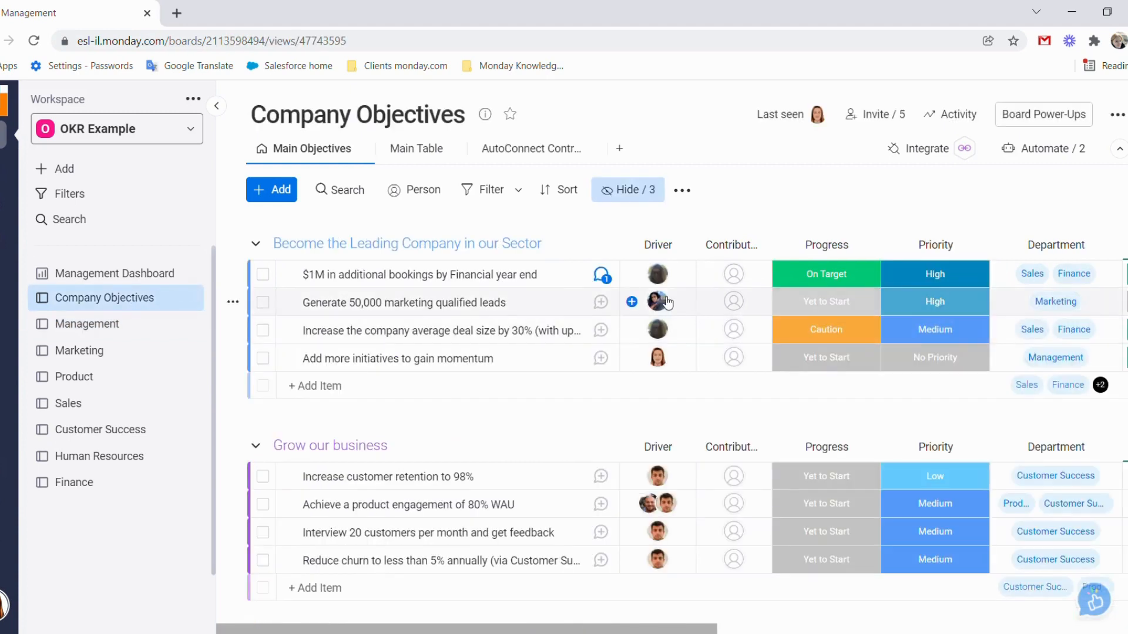
Review the Management Dashboard's annual and quarterly targets down to the Q2 Targets chart.
left_click(113, 273)
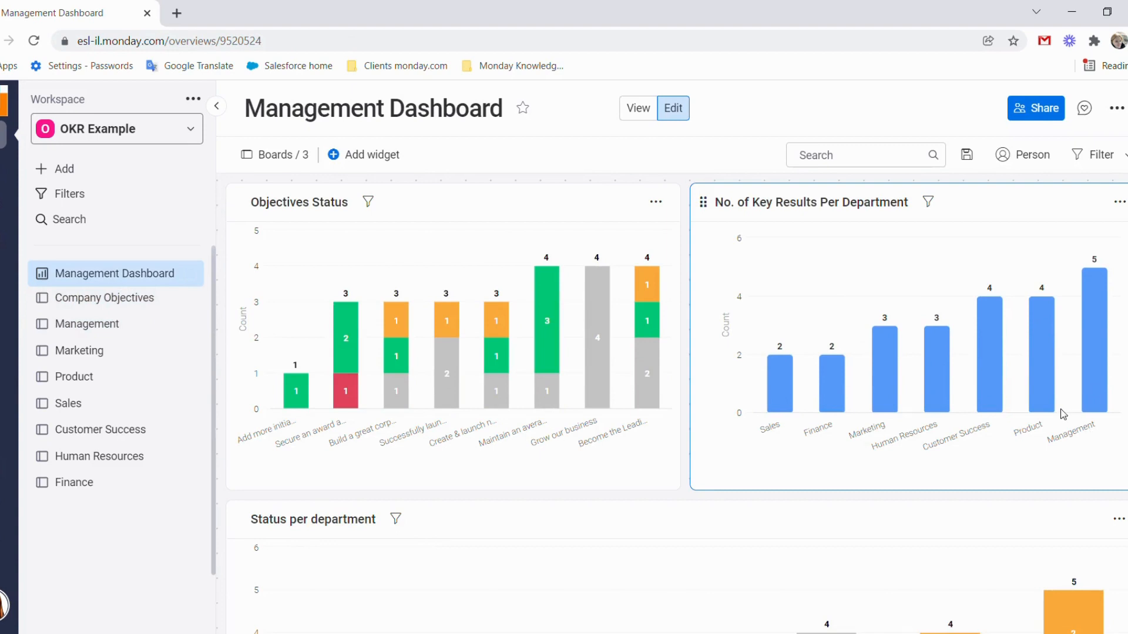
scroll("down", 3)
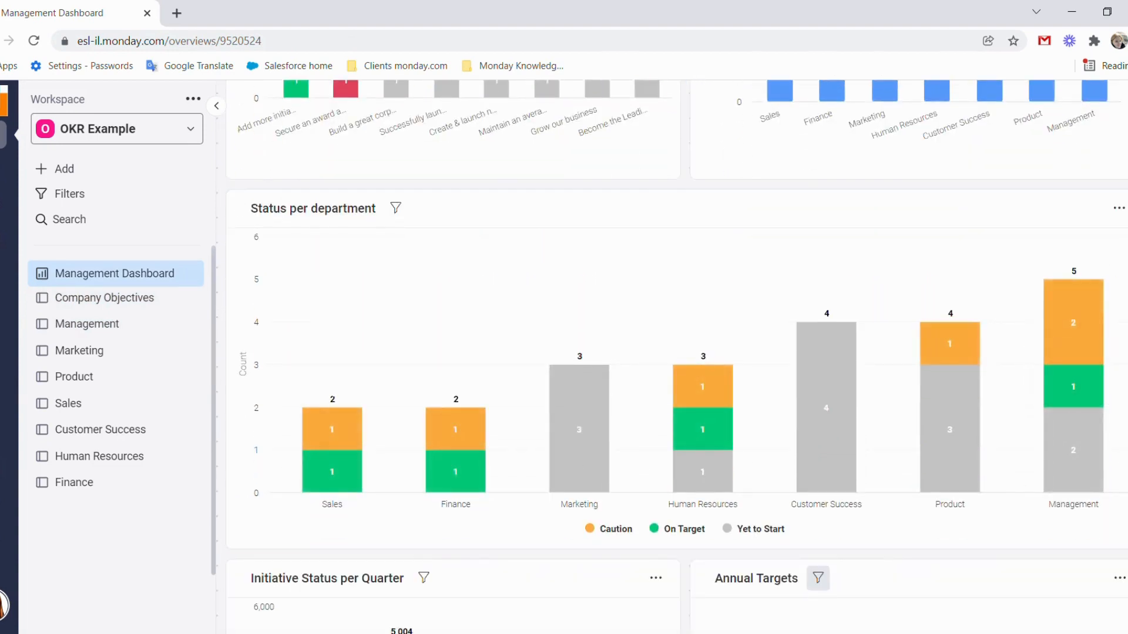
scroll("down", 3)
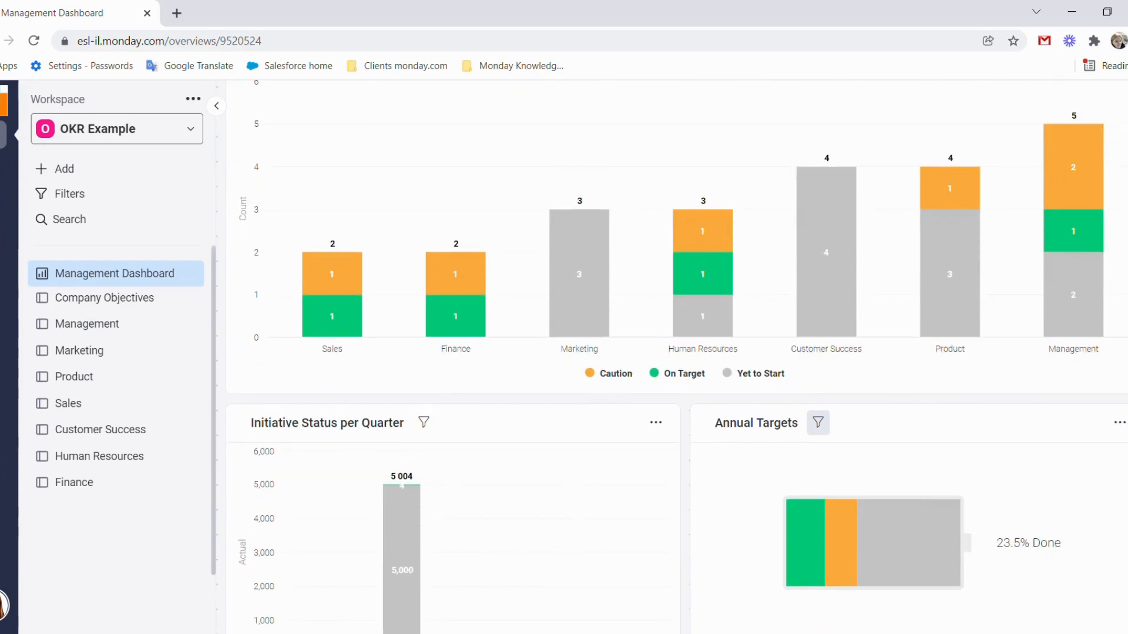
scroll("down", 3)
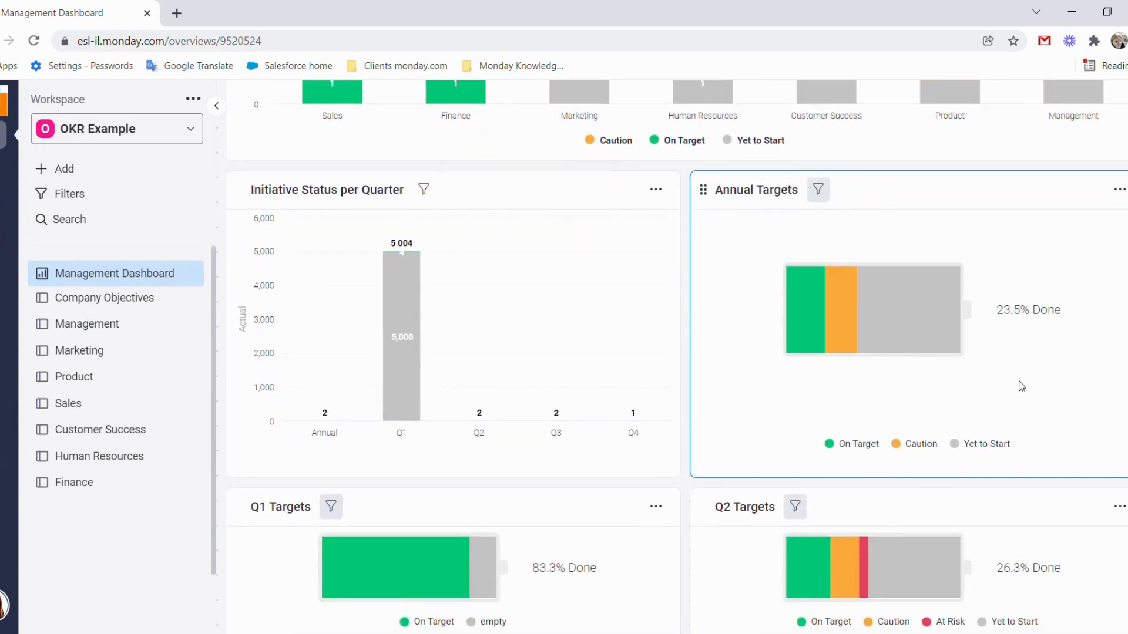
mouse_move(869, 329)
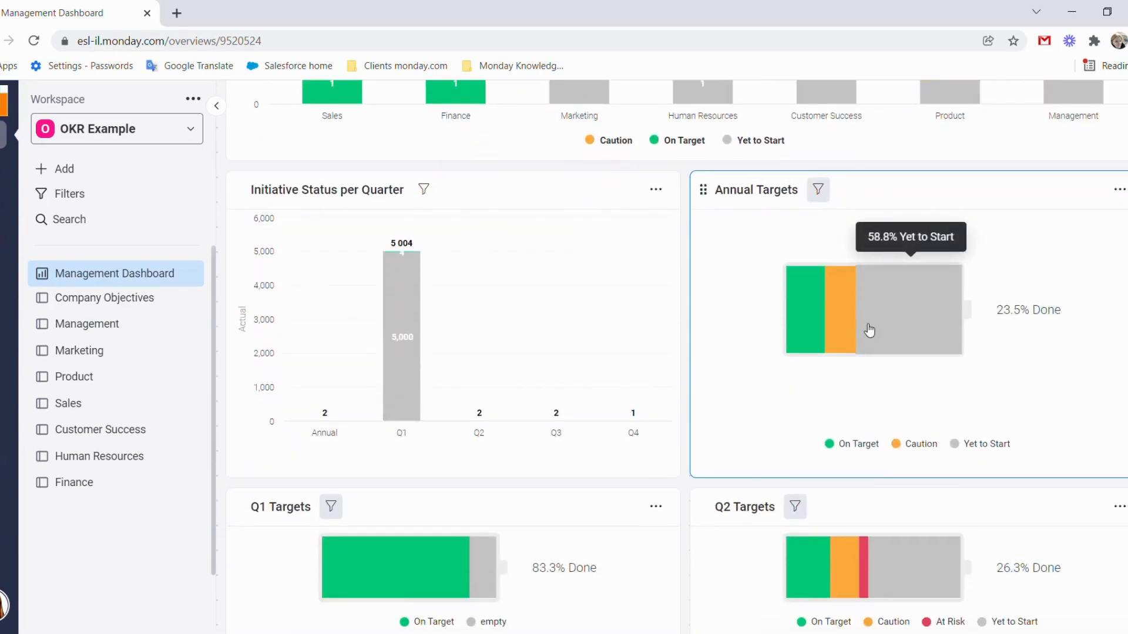
mouse_move(923, 376)
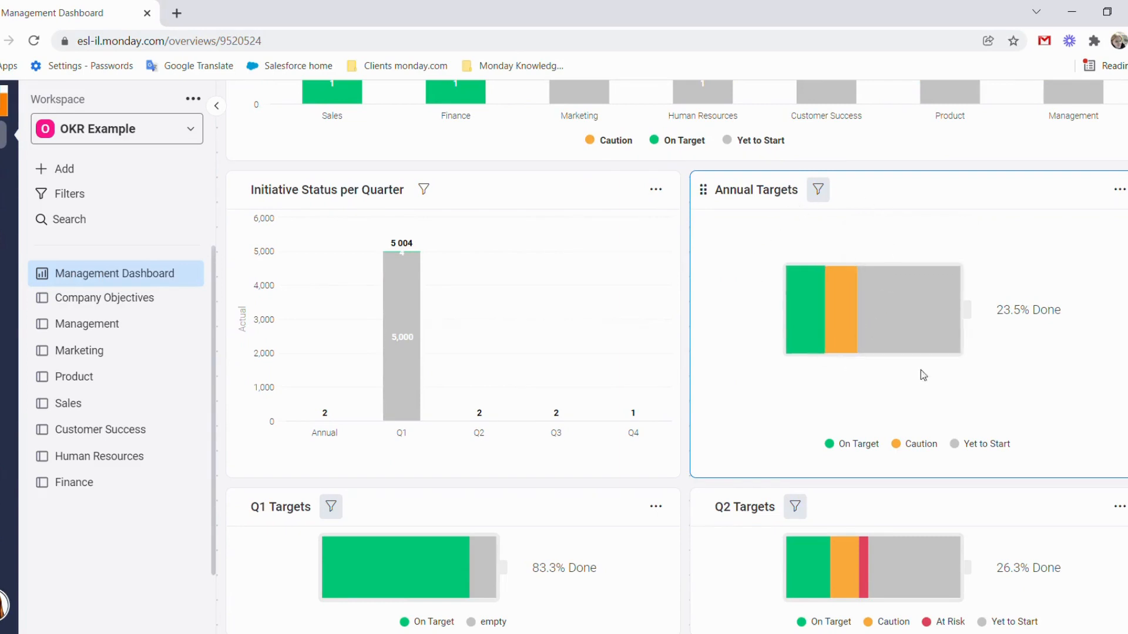
scroll("down", 3)
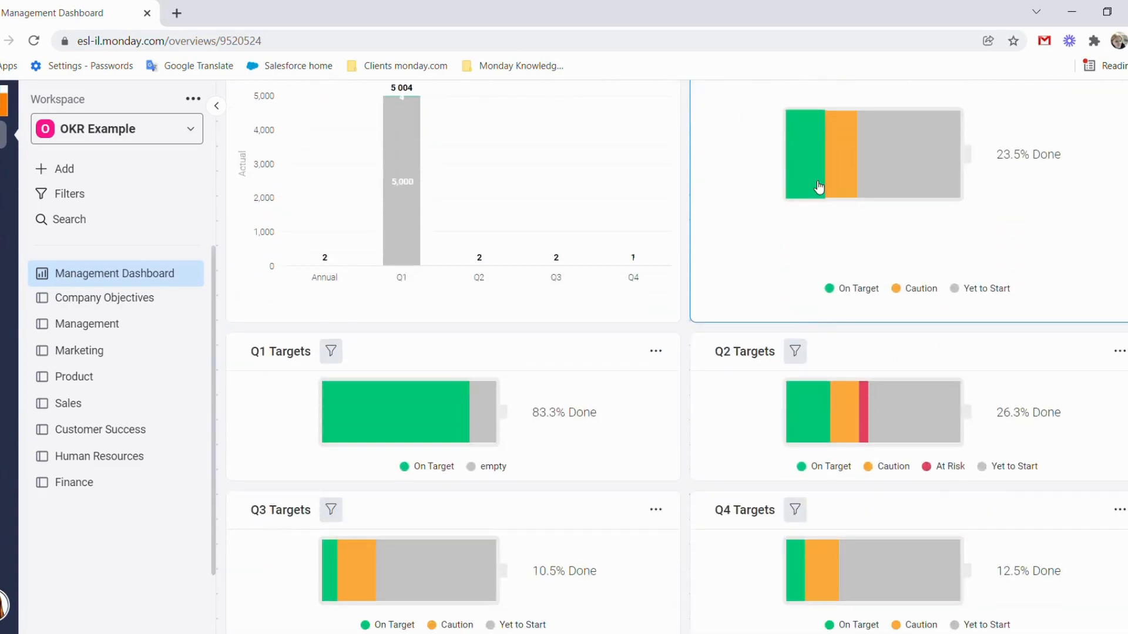
mouse_move(847, 191)
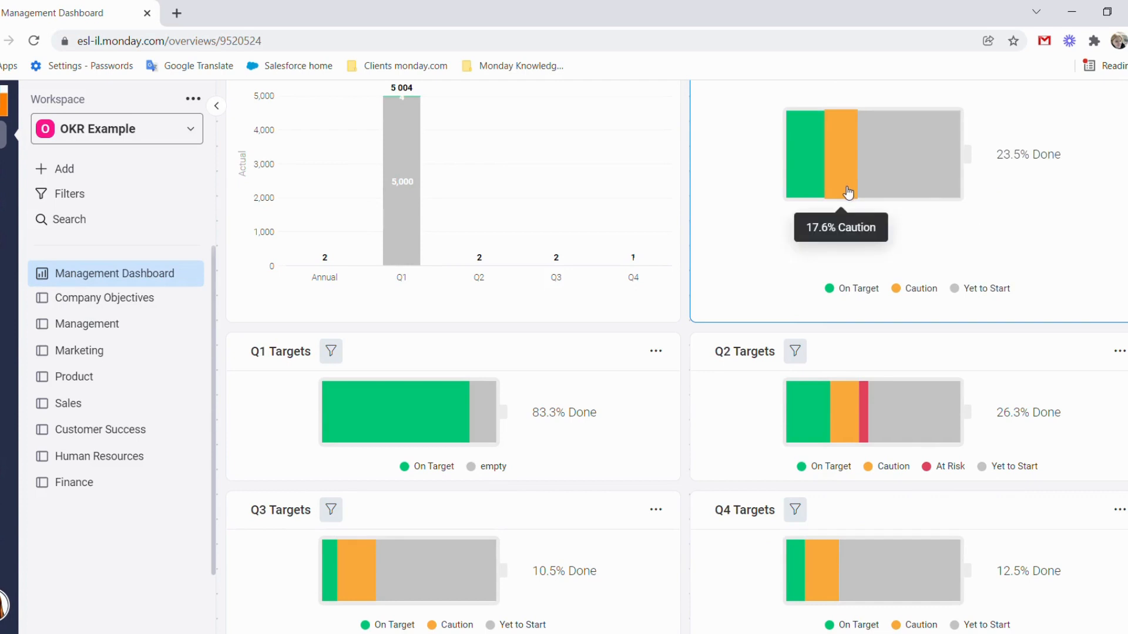
mouse_move(748, 426)
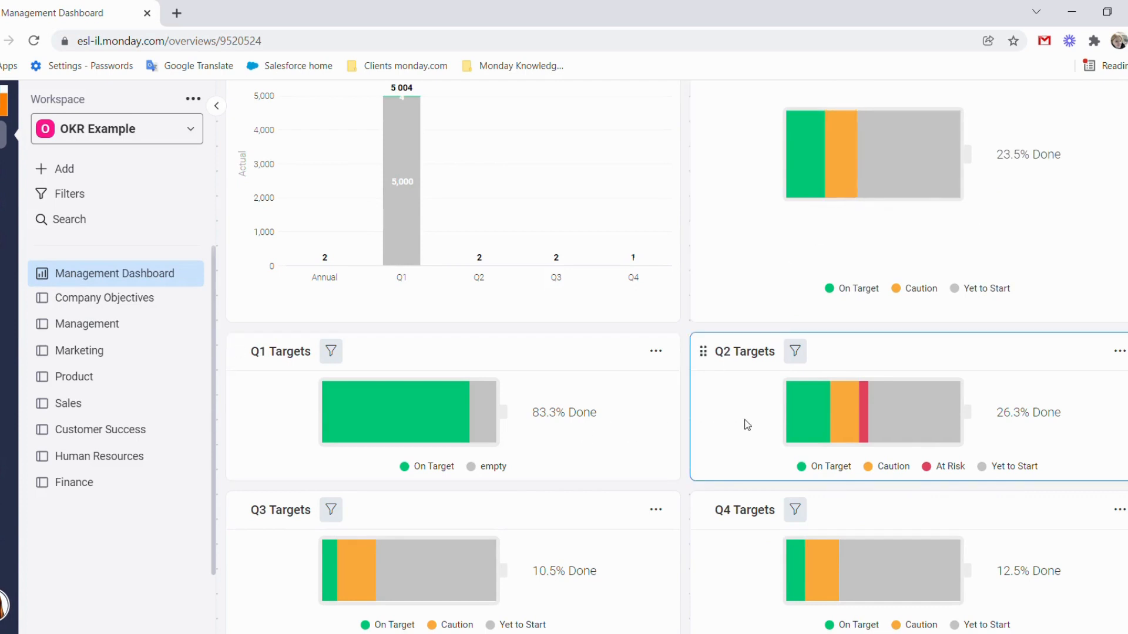
scroll("down", 3)
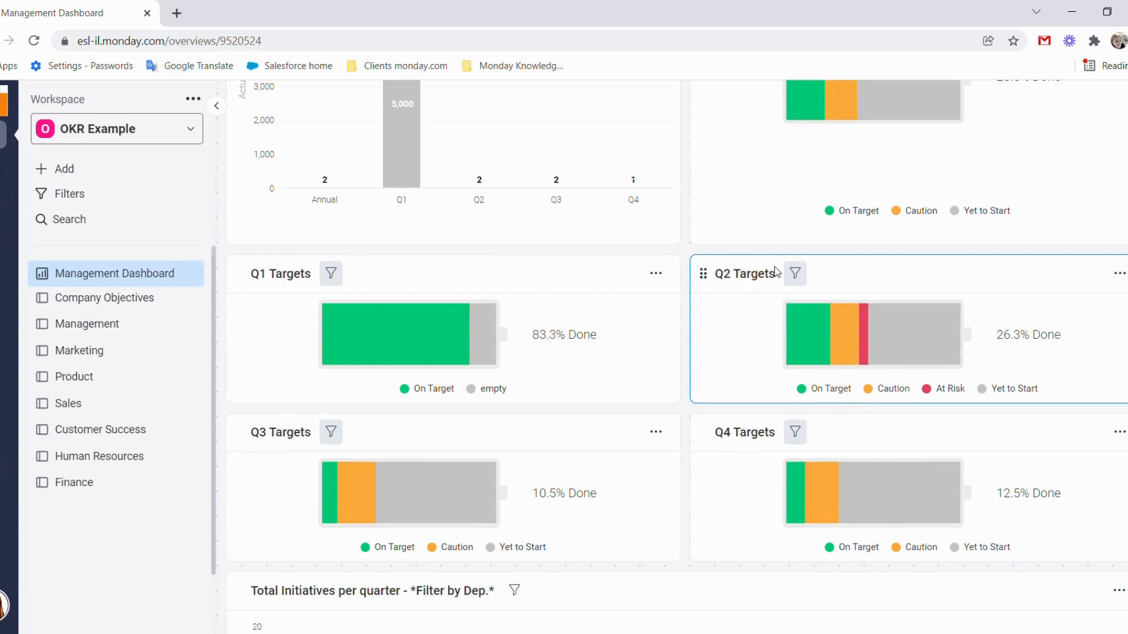
mouse_move(870, 350)
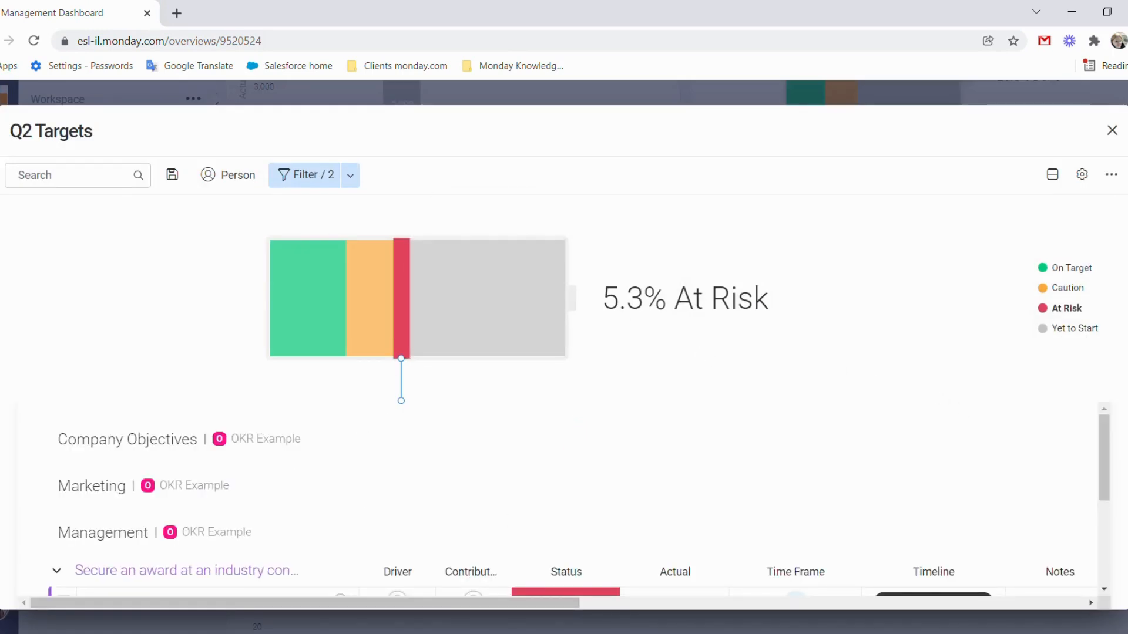
scroll("down", 3)
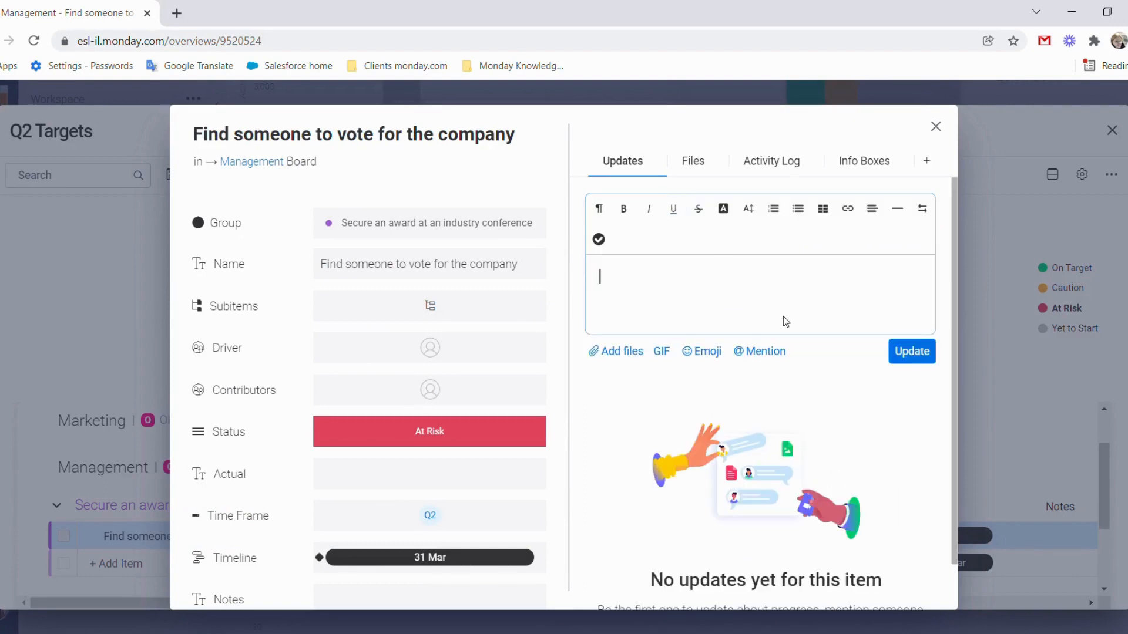
left_click(935, 127)
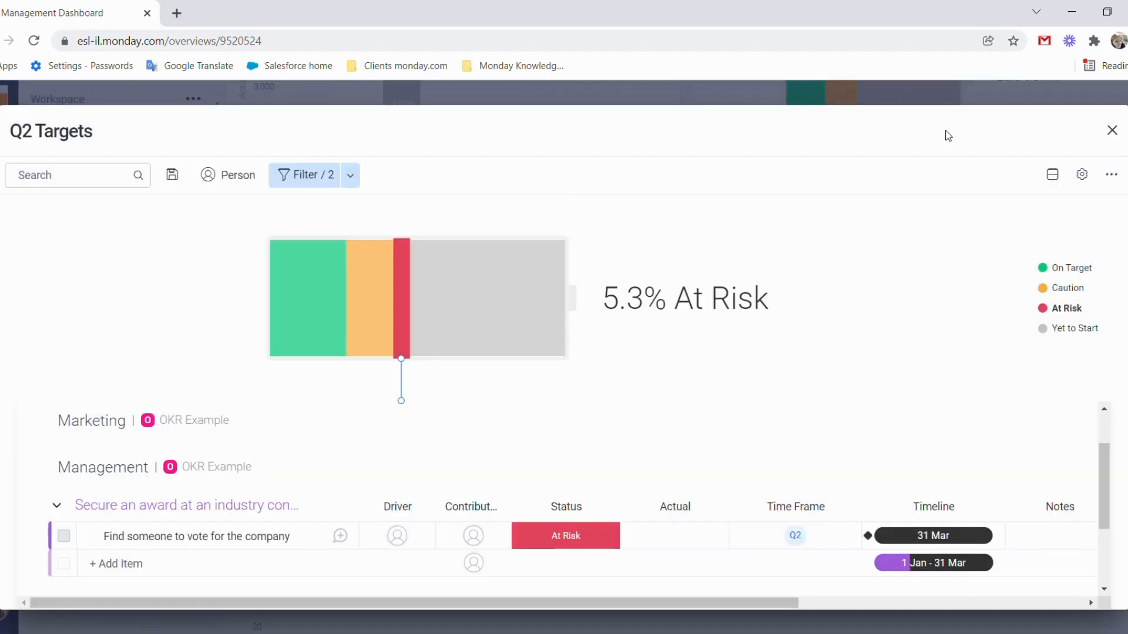
mouse_move(1112, 129)
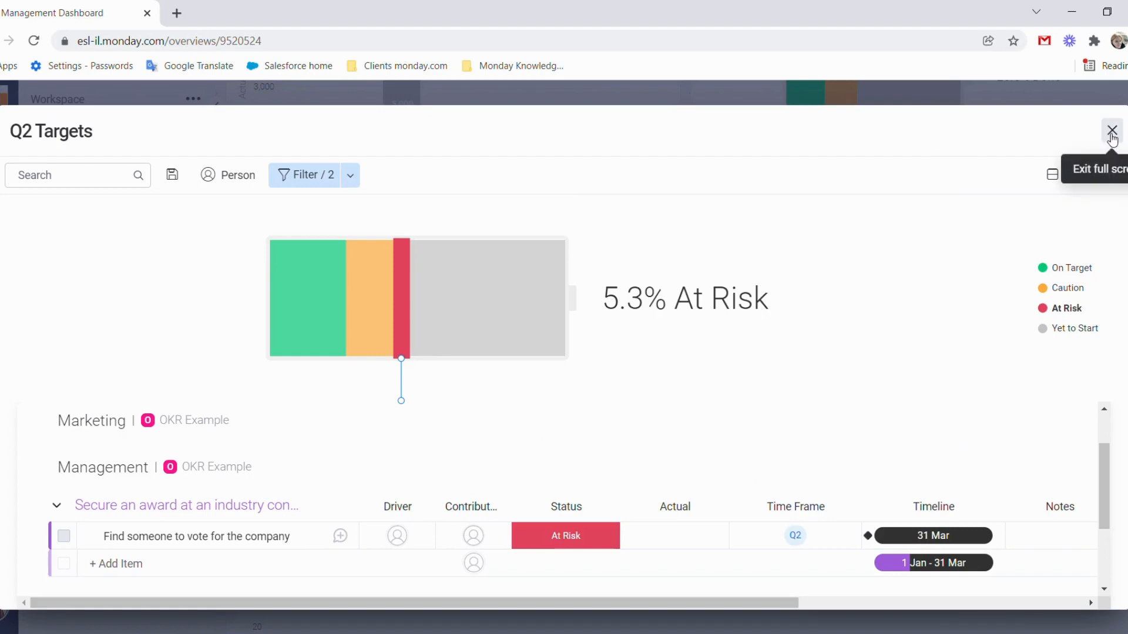
Exit the expanded Q2 Targets view to return toward the Company Objectives board.
left_click(1112, 129)
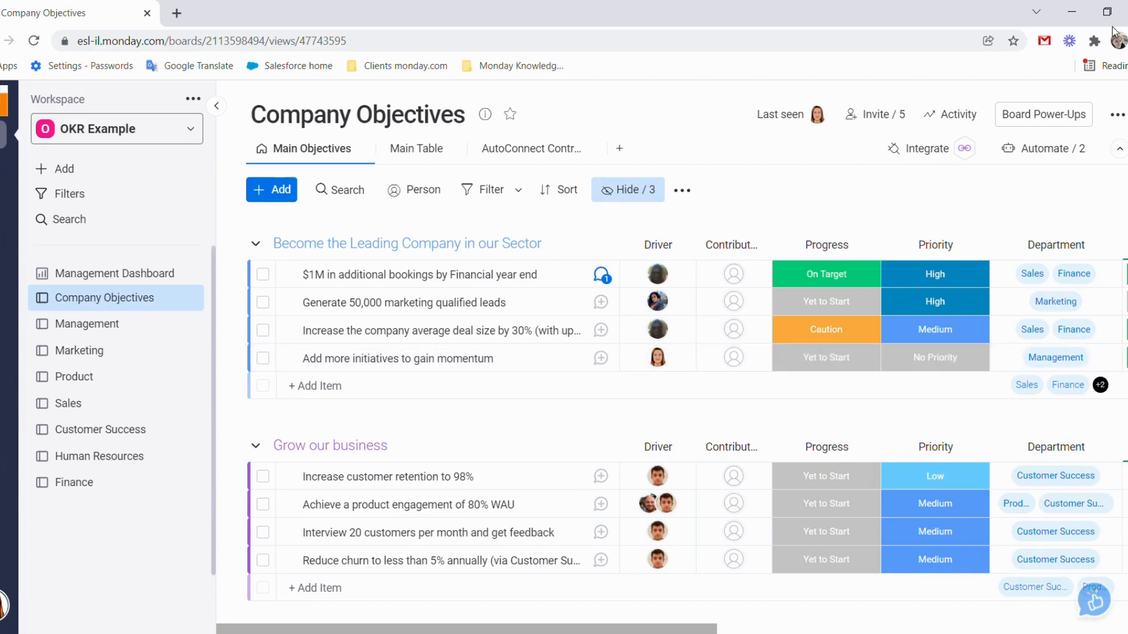
mouse_move(1114, 19)
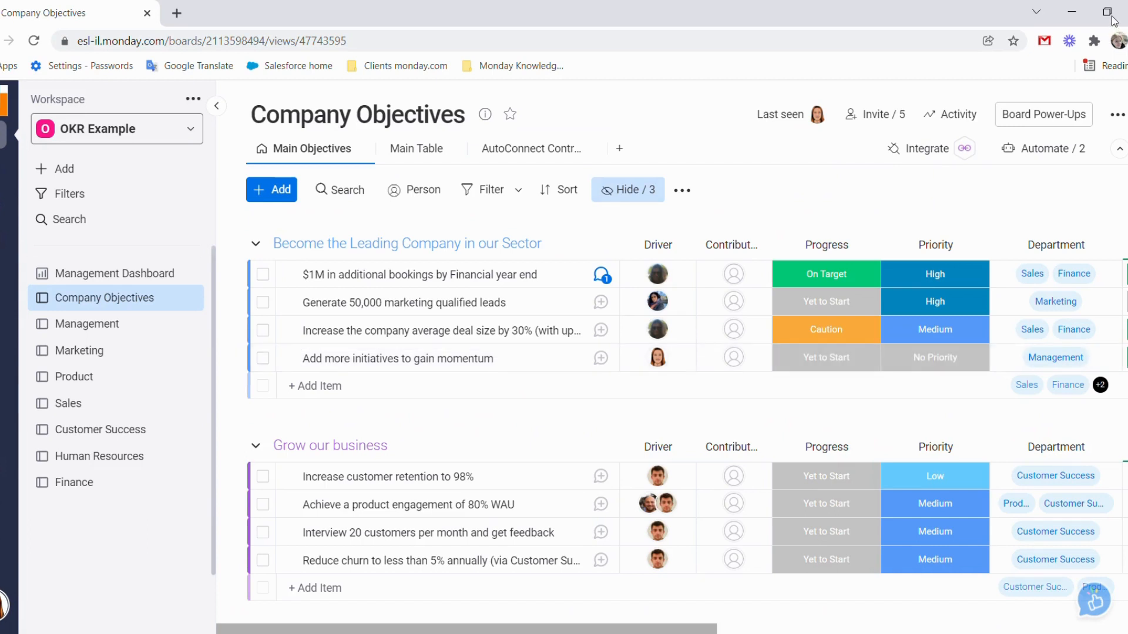